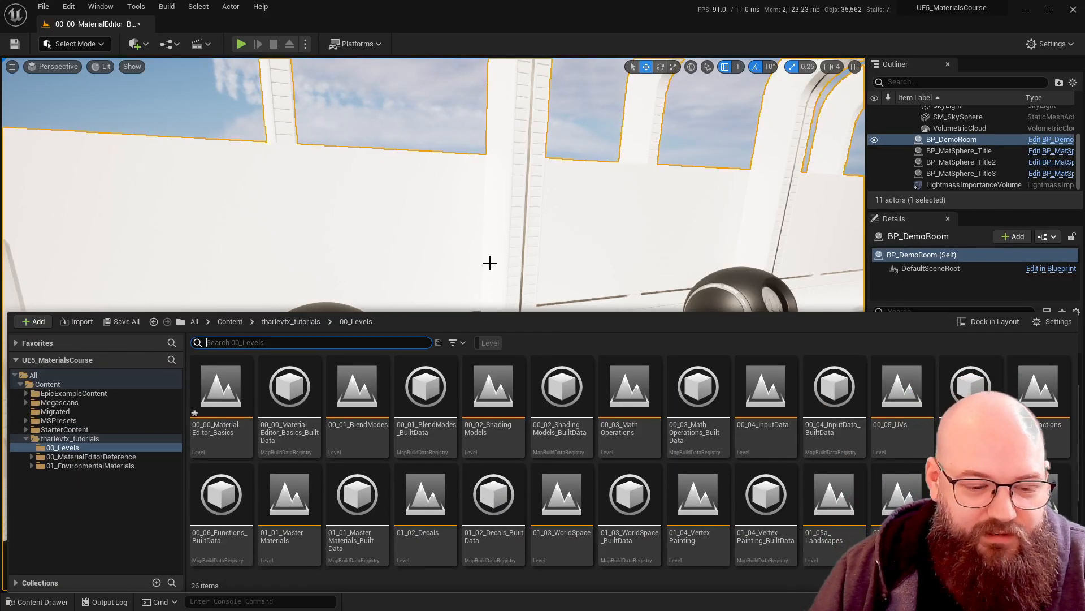
{"action": "mouse_move", "coordinate": [219, 394]}
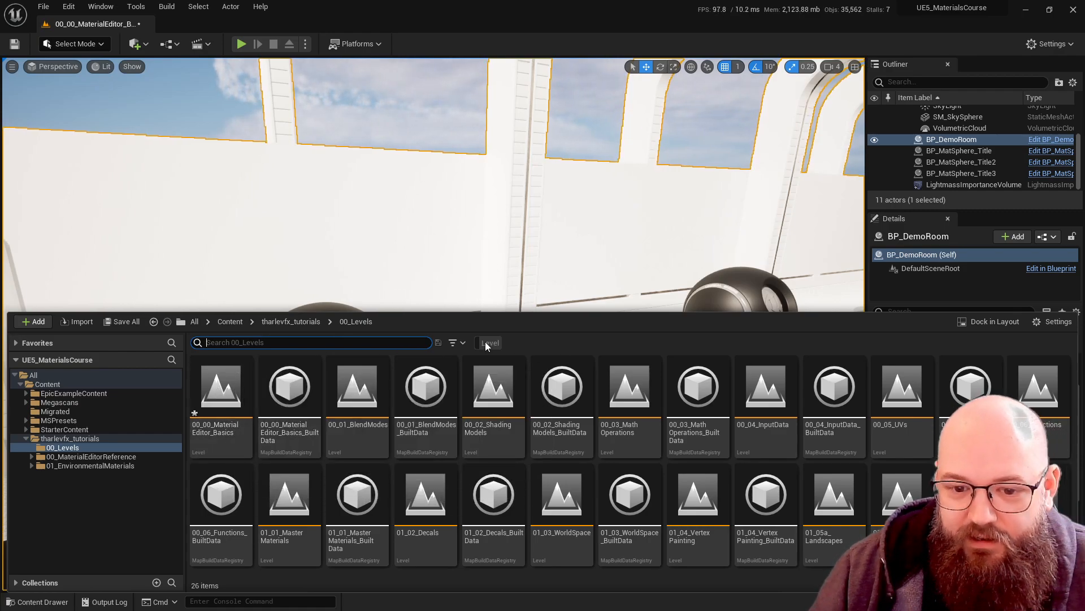
- Filter the tutorial levels folder to Level assets, then close the Content Drawer
{"action": "left_click", "coordinate": [489, 342]}
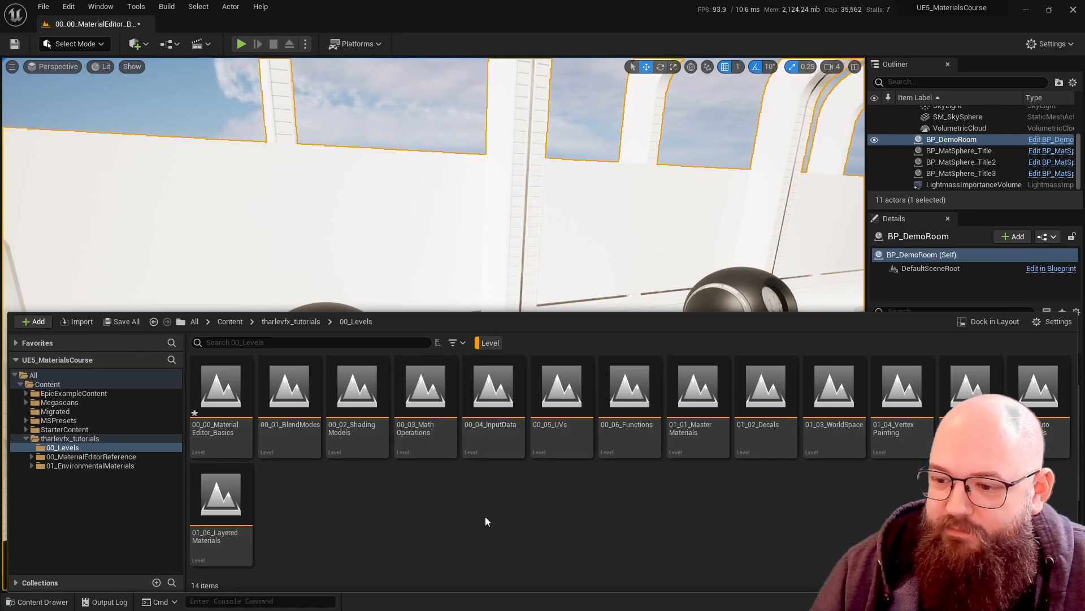
{"action": "mouse_move", "coordinate": [223, 396]}
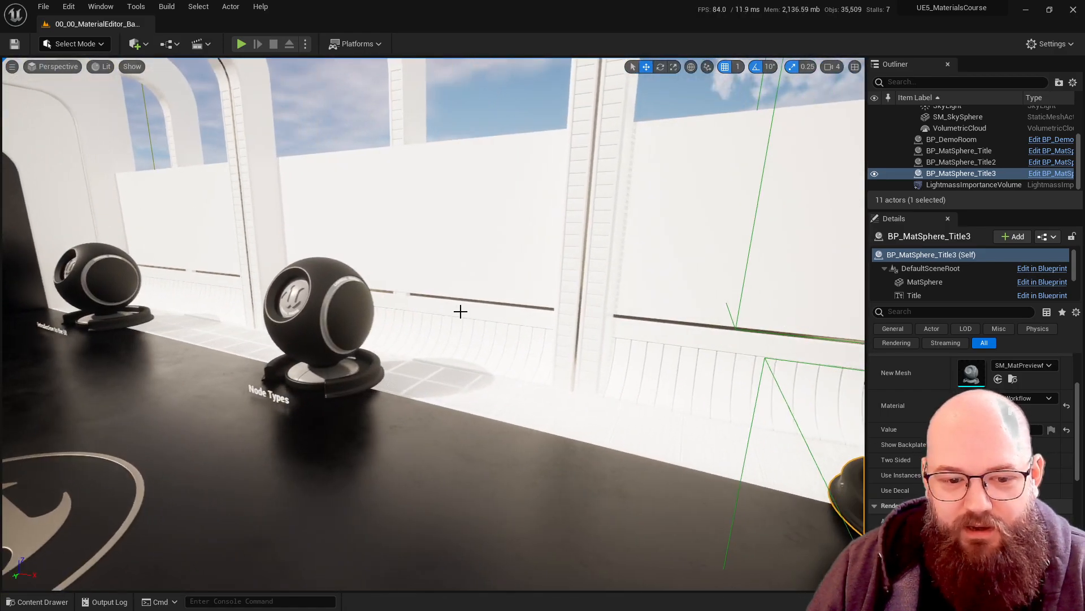
{"action": "left_click", "coordinate": [959, 150]}
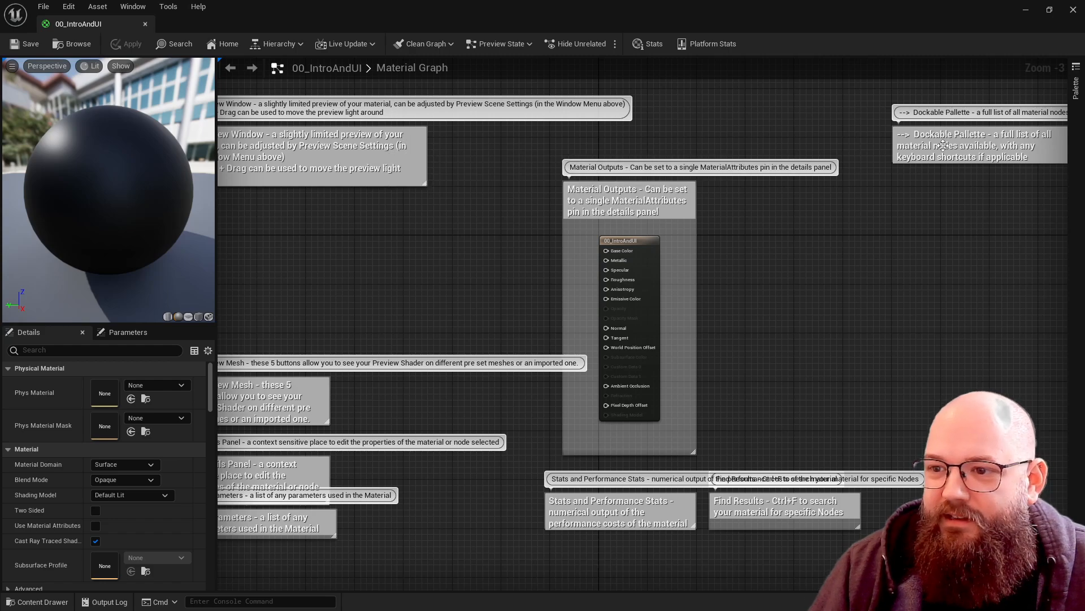
{"action": "mouse_move", "coordinate": [456, 293]}
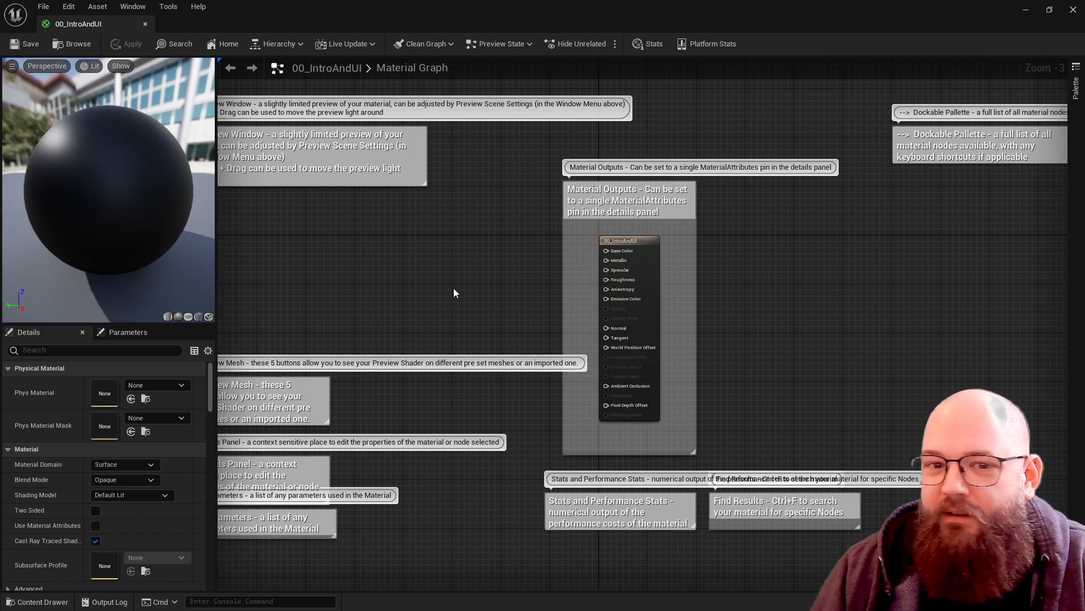
{"action": "mouse_move", "coordinate": [422, 282]}
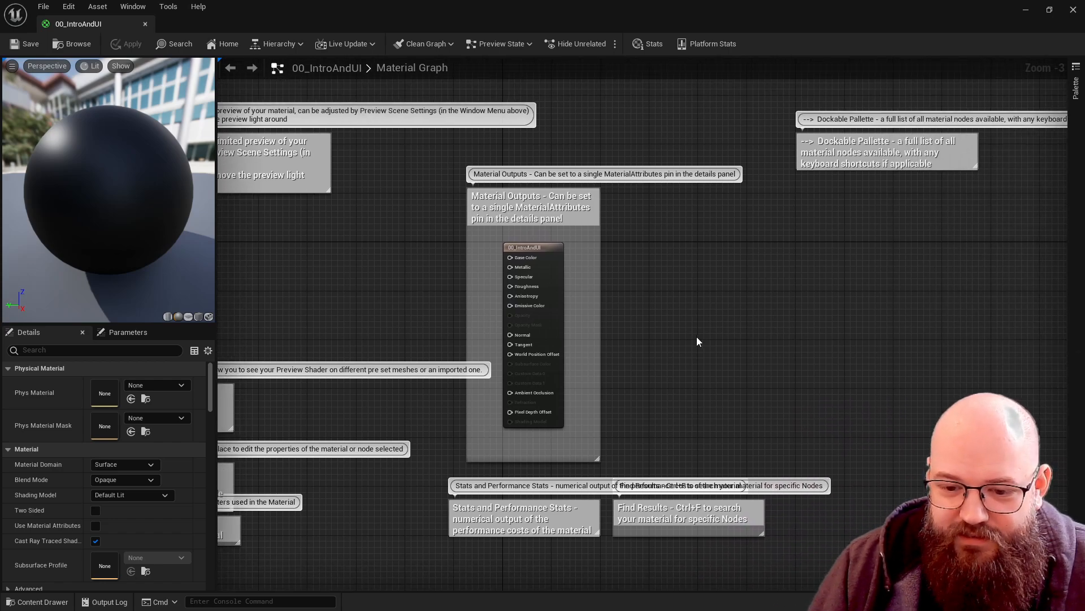
{"action": "mouse_move", "coordinate": [389, 308]}
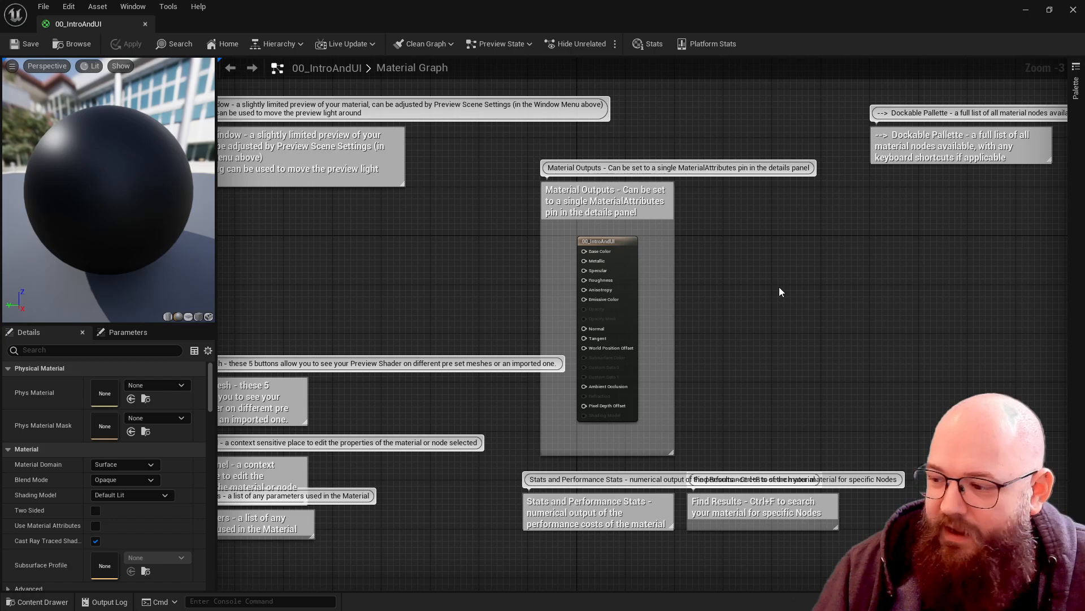
- Zoom the 00_IntroAndUI graph toward the Preview Window note and select the main output node
{"action": "scroll", "scroll_direction": "down", "scroll_amount": 3}
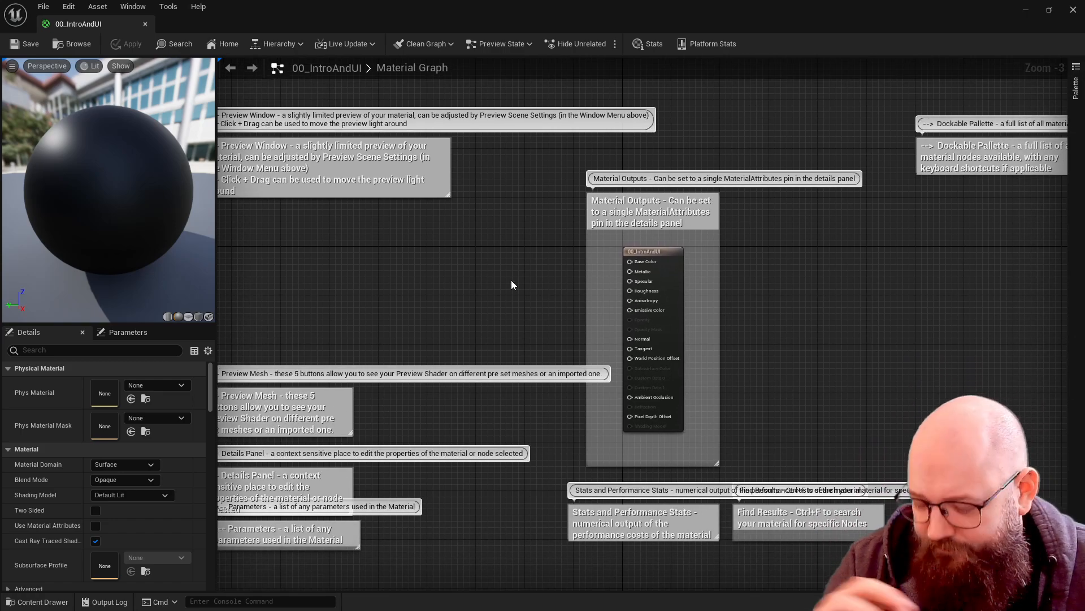
{"action": "mouse_move", "coordinate": [487, 282]}
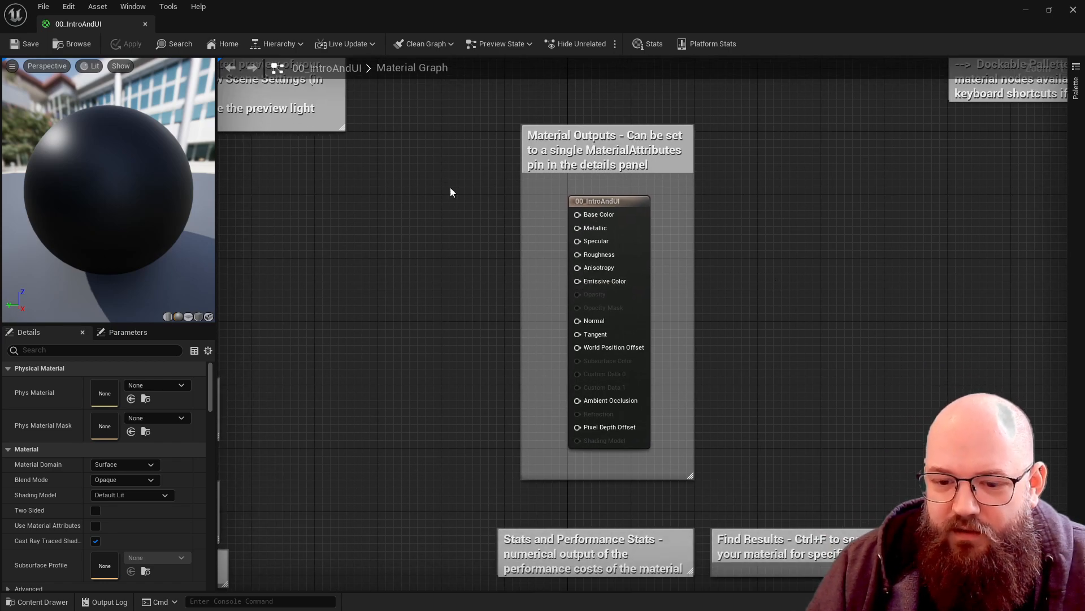
{"action": "left_click", "coordinate": [608, 201]}
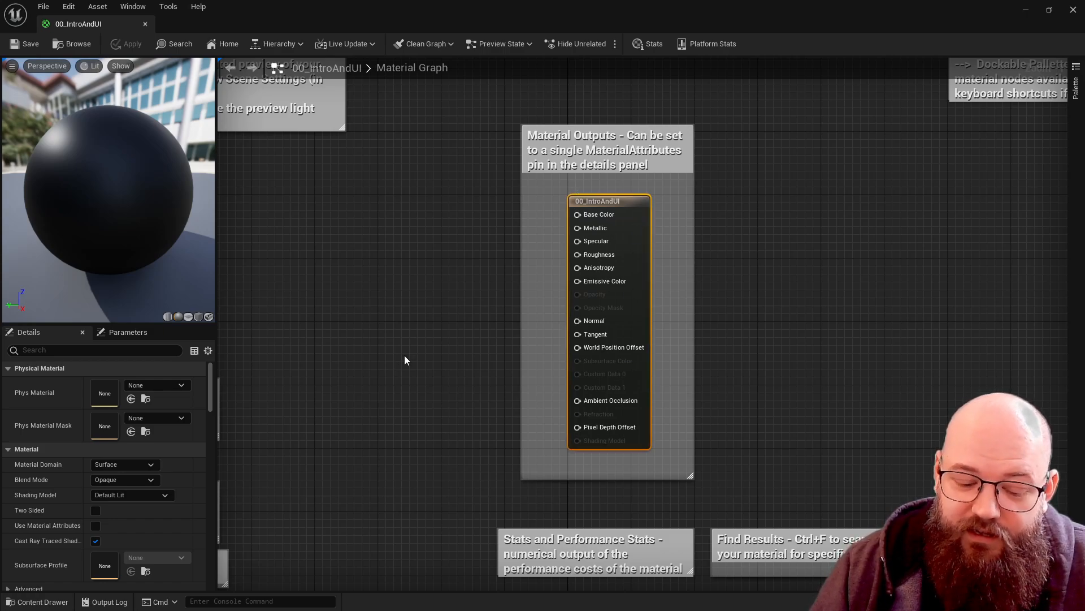
{"action": "mouse_move", "coordinate": [628, 232]}
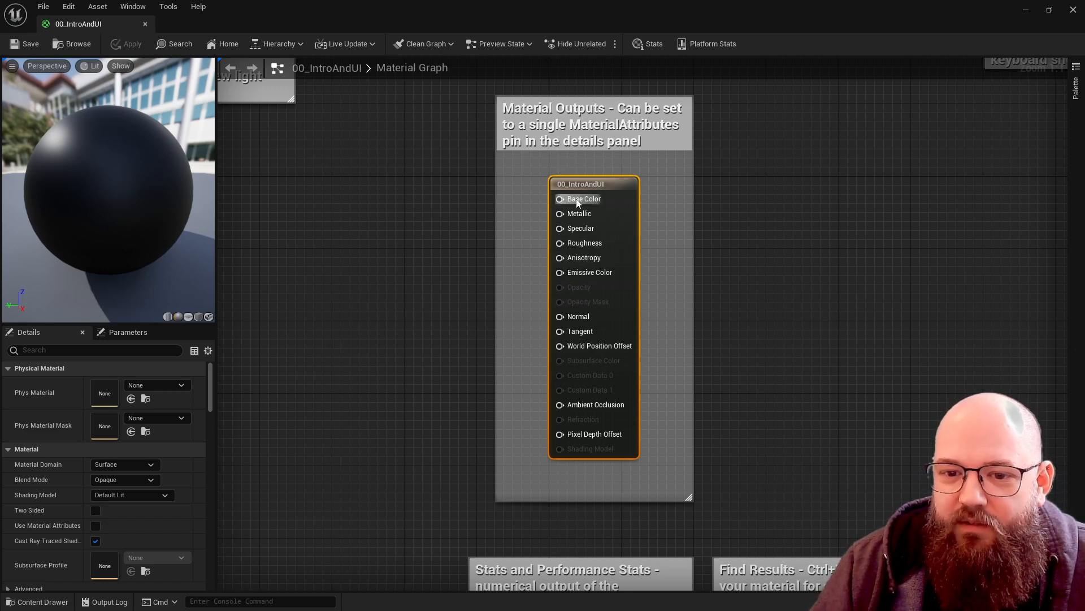
{"action": "mouse_move", "coordinate": [467, 362]}
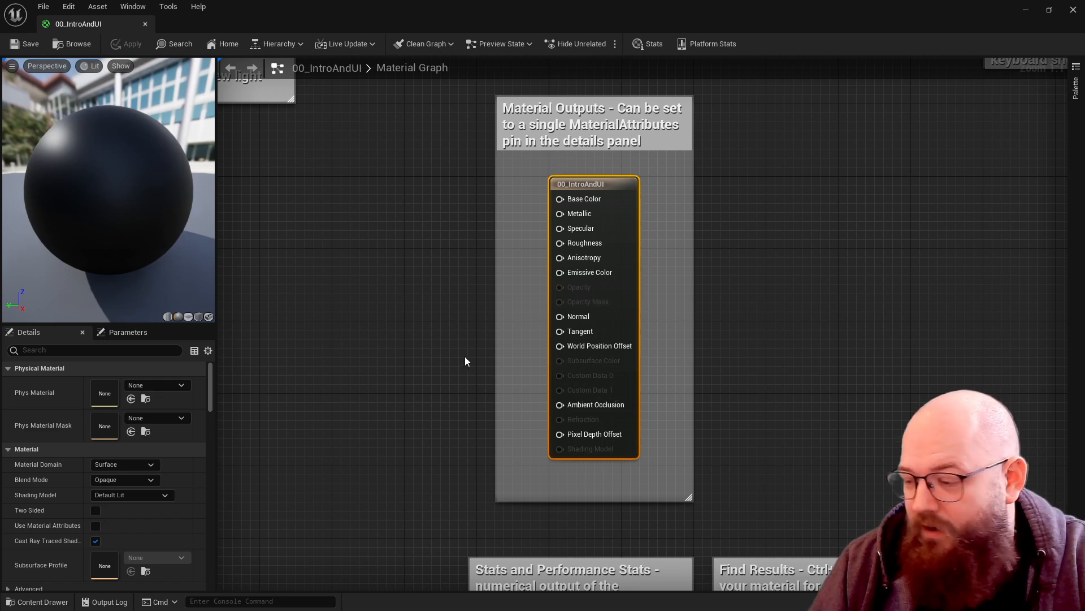
{"action": "mouse_move", "coordinate": [373, 224]}
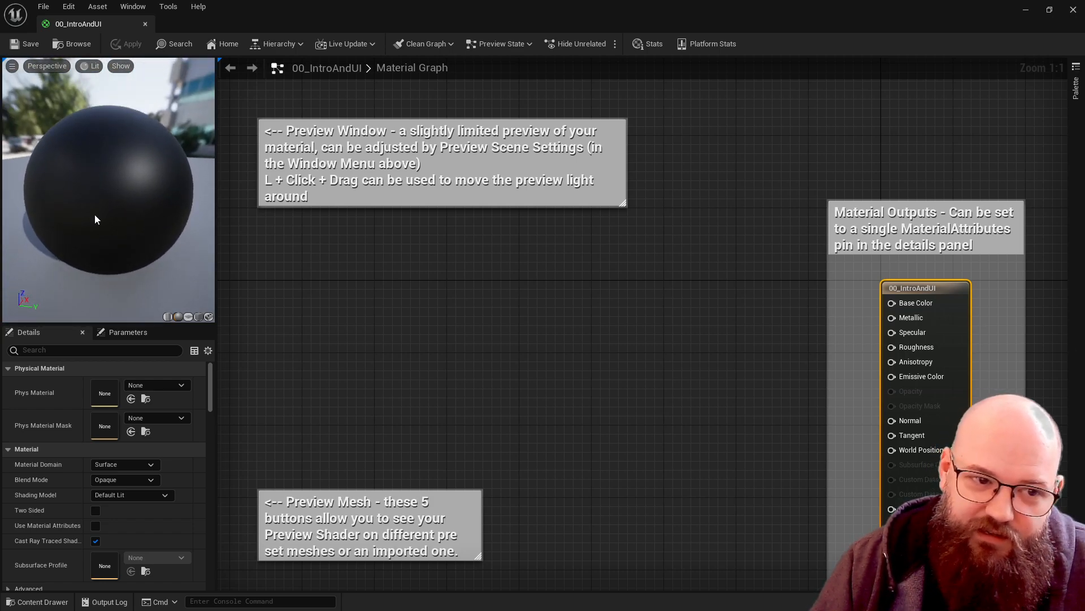
{"action": "mouse_move", "coordinate": [104, 183]}
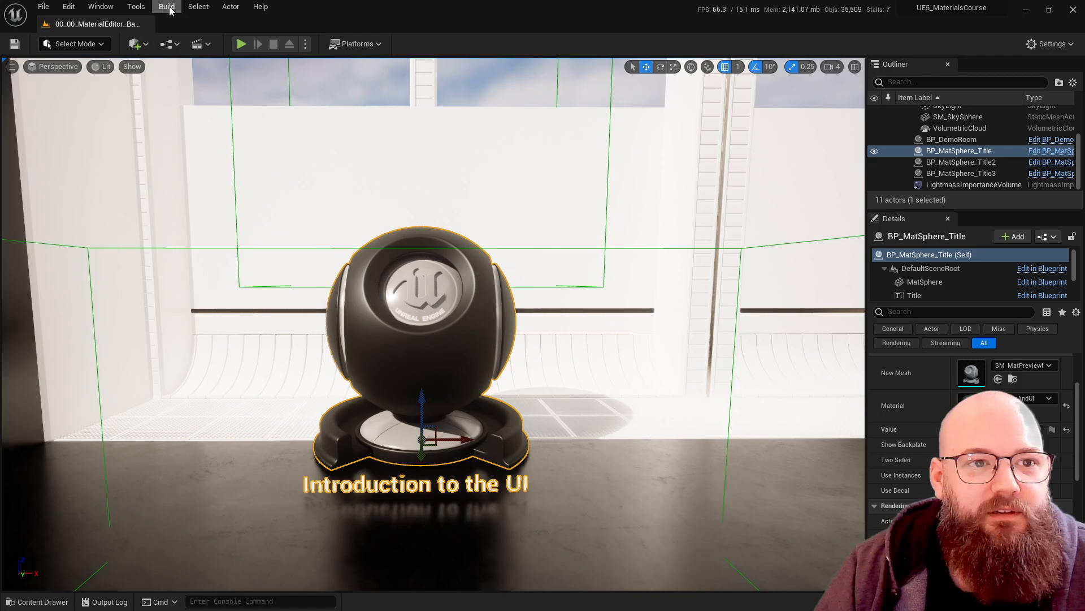
- Open Viewport 2 from the Window menu and drag it over the material graph
{"action": "left_click", "coordinate": [100, 6]}
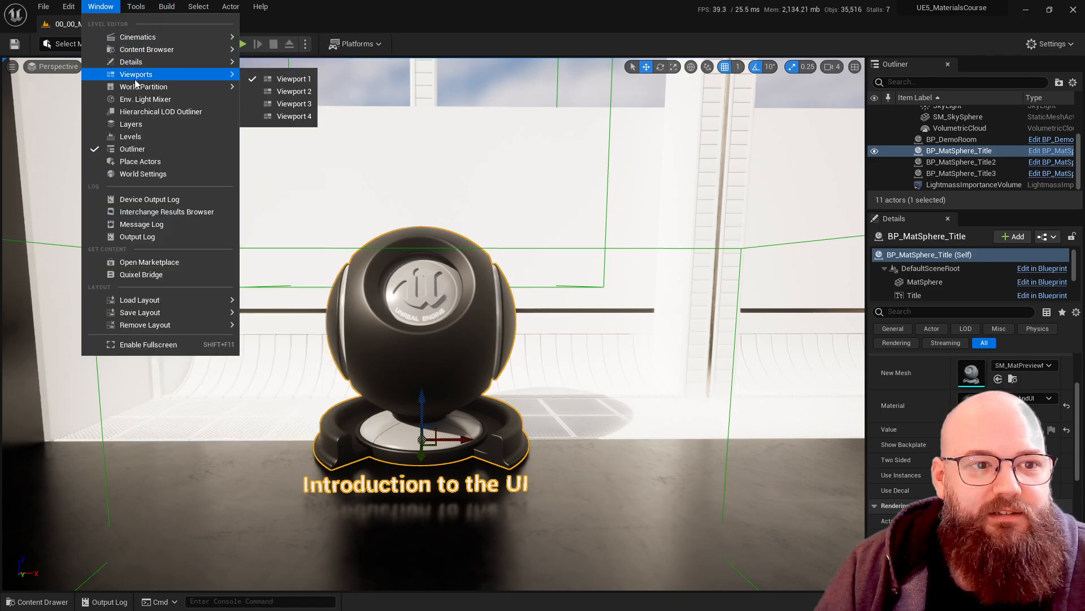
{"action": "left_click", "coordinate": [295, 91]}
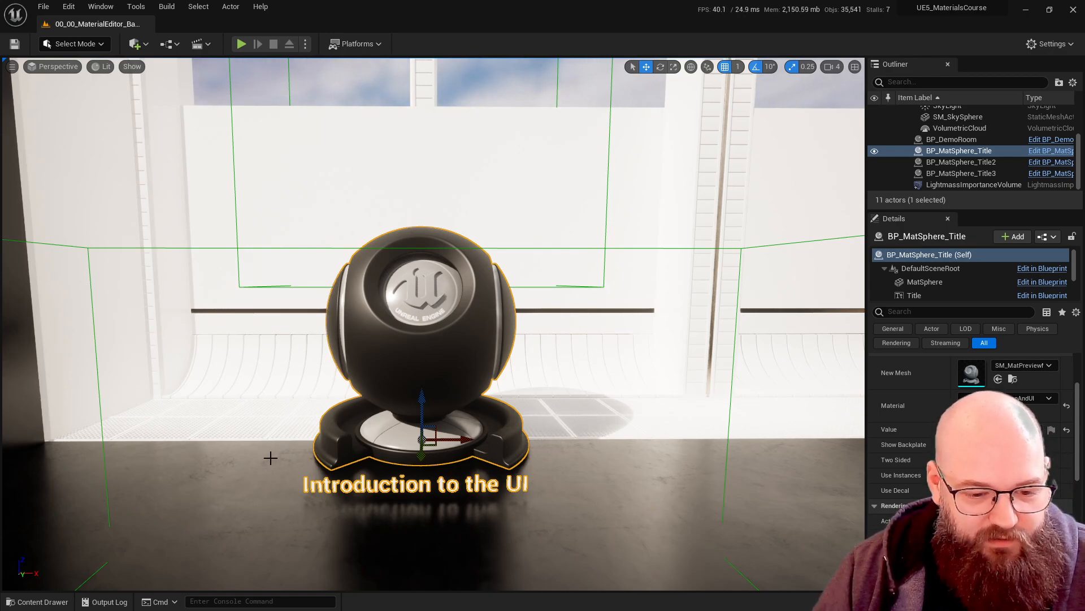
{"action": "left_click_drag", "start_coordinate": [270, 458], "coordinate": [385, 294]}
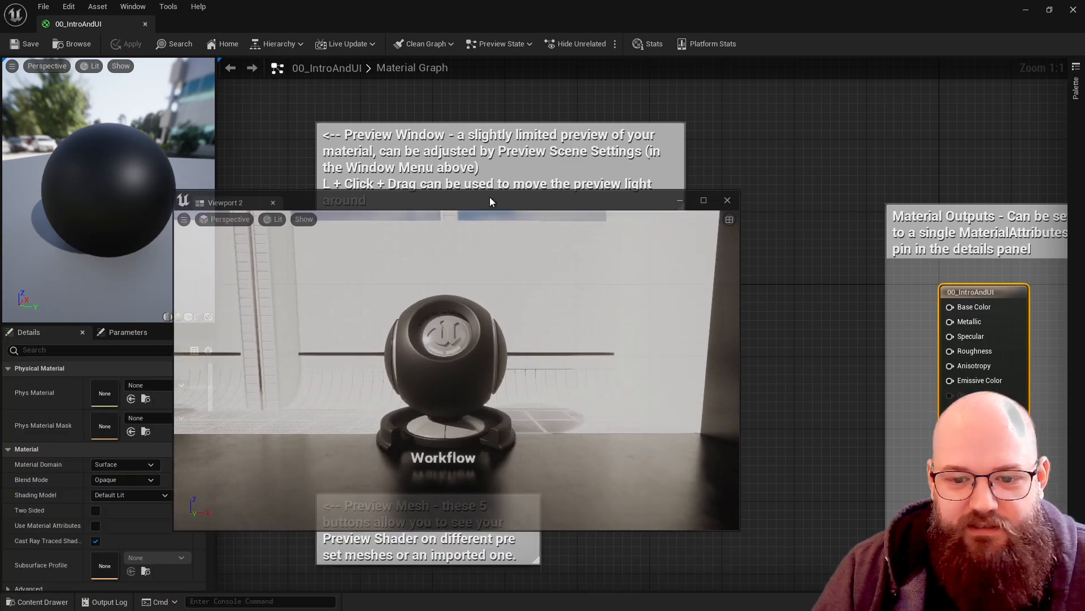
- Close the floating Viewport 2 window
{"action": "left_click", "coordinate": [727, 199]}
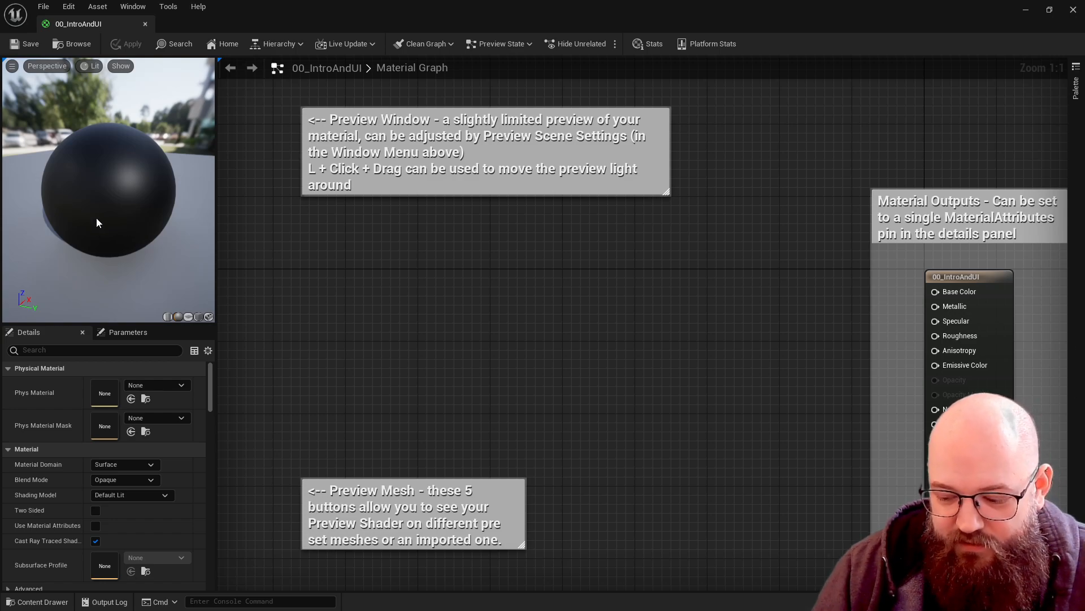
{"action": "mouse_move", "coordinate": [102, 203]}
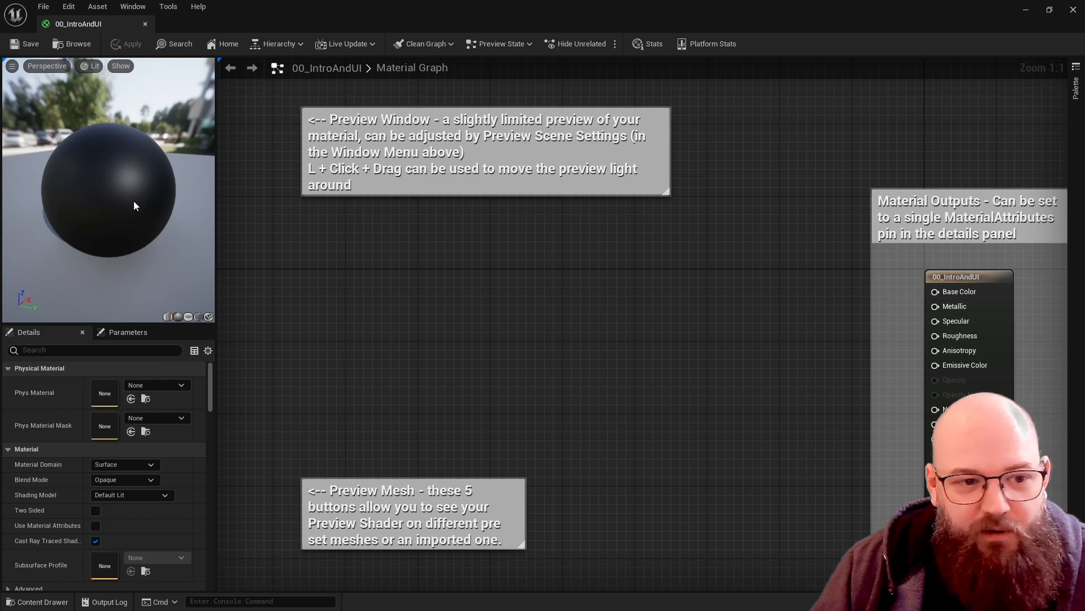
{"action": "mouse_move", "coordinate": [113, 196]}
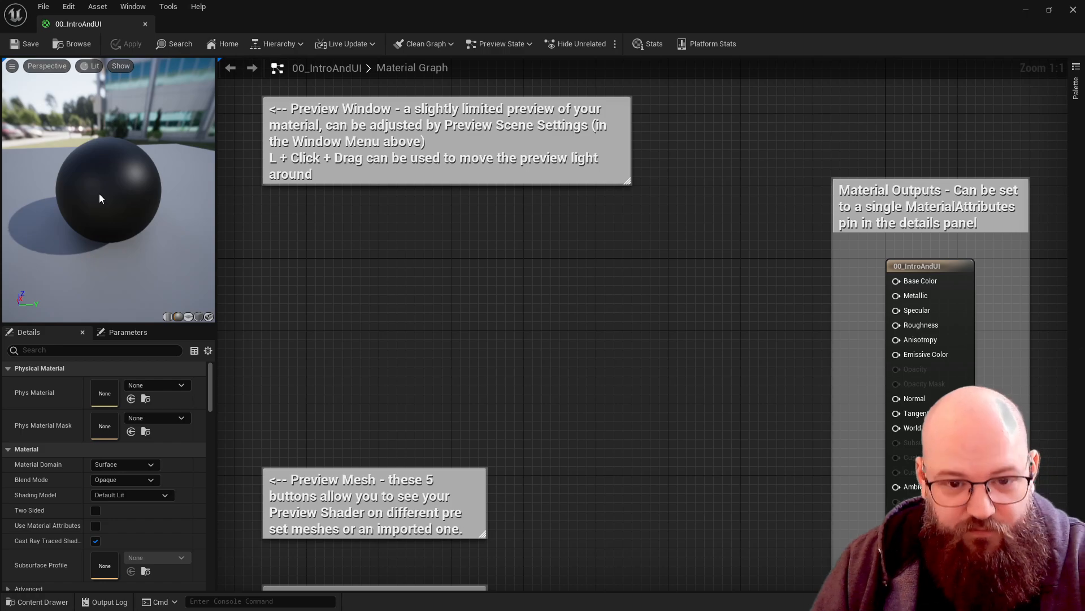
{"action": "mouse_move", "coordinate": [108, 190]}
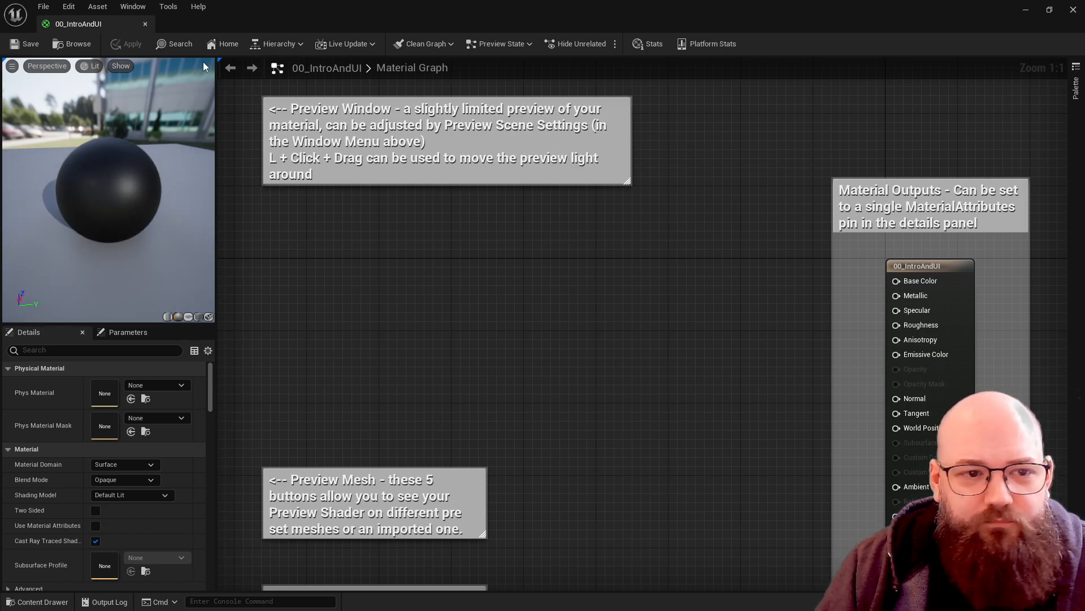
- Open the Preview Scene Settings panel and expand its Environment section
{"action": "left_click", "coordinate": [133, 6]}
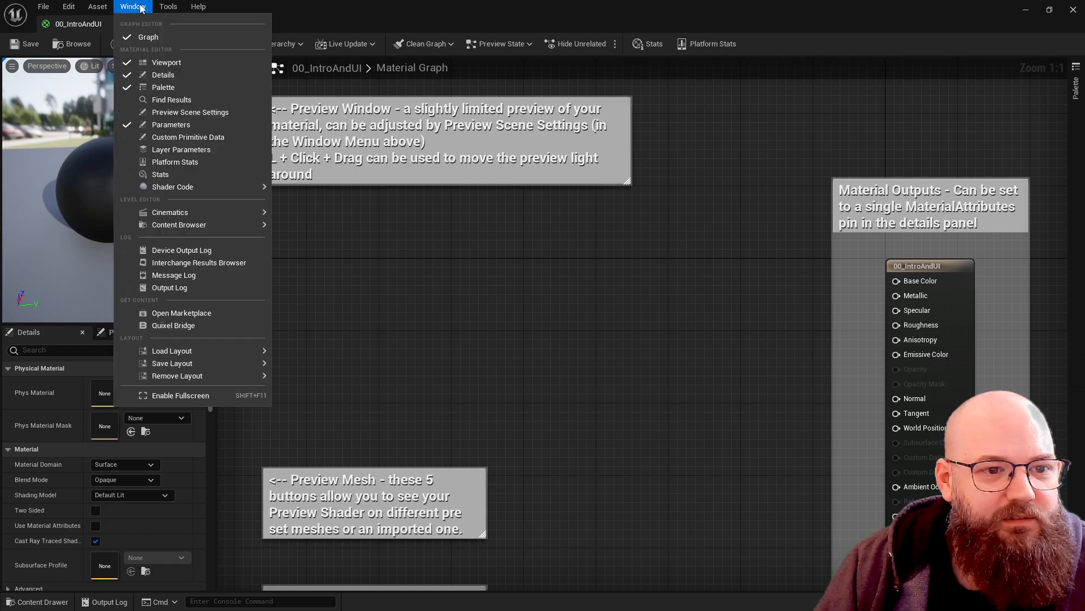
{"action": "mouse_move", "coordinate": [190, 112]}
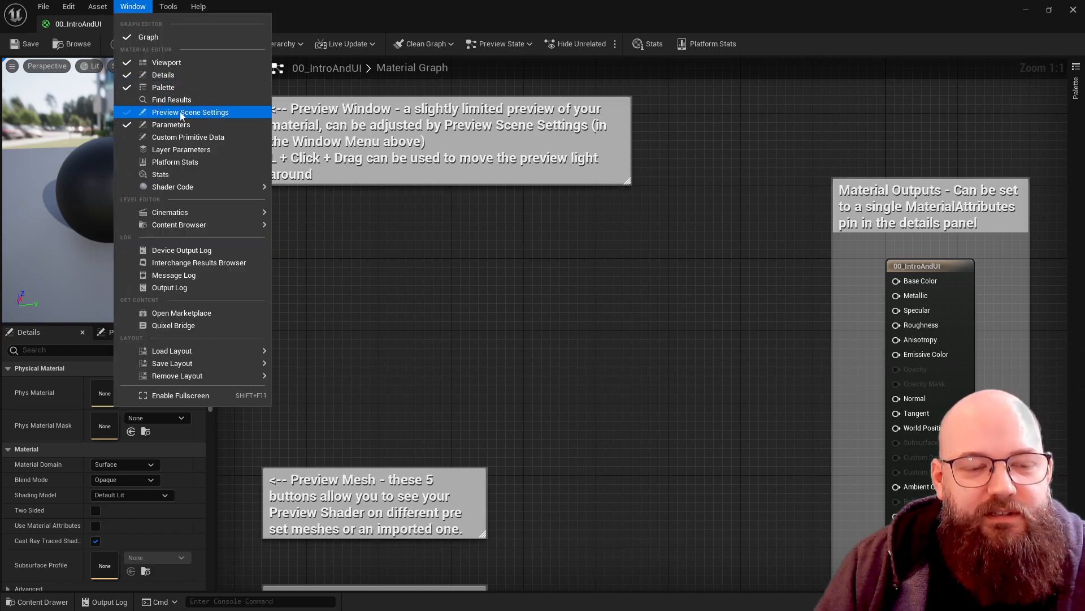
{"action": "left_click", "coordinate": [190, 112]}
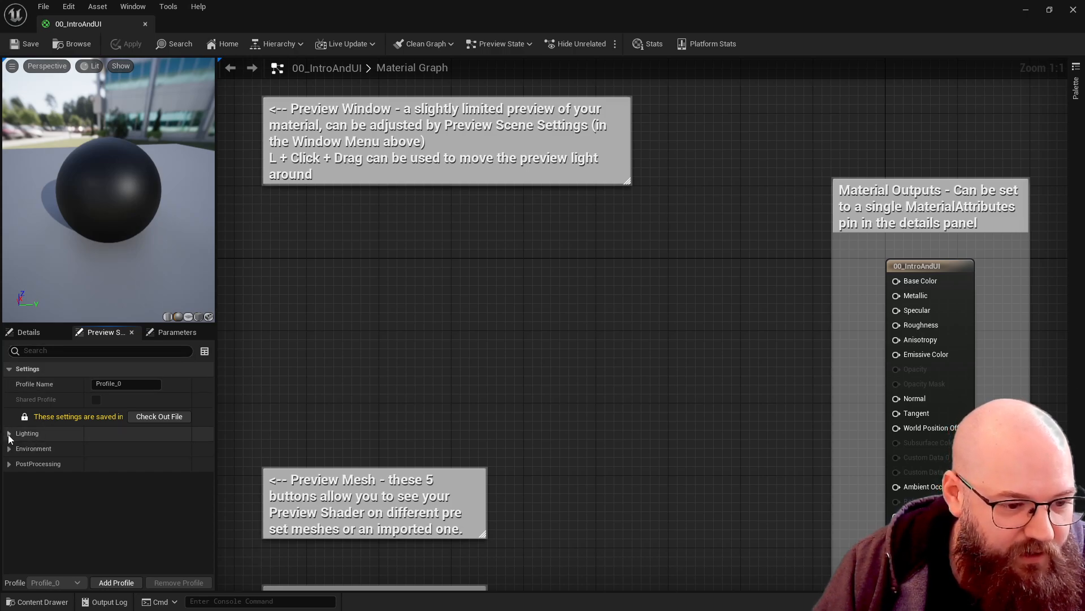
{"action": "left_click", "coordinate": [9, 433]}
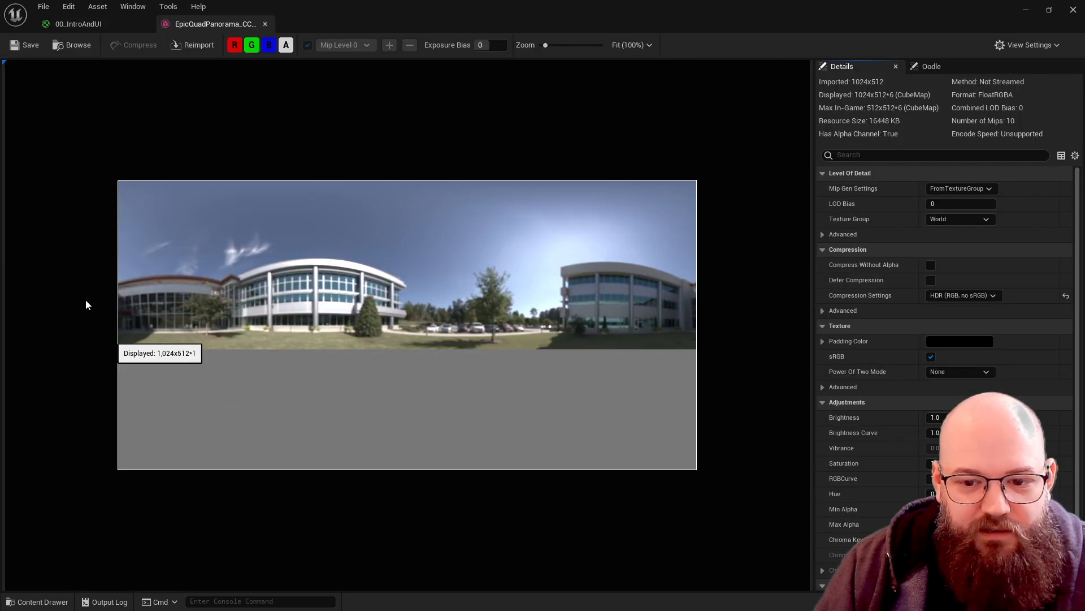
{"action": "mouse_move", "coordinate": [381, 424]}
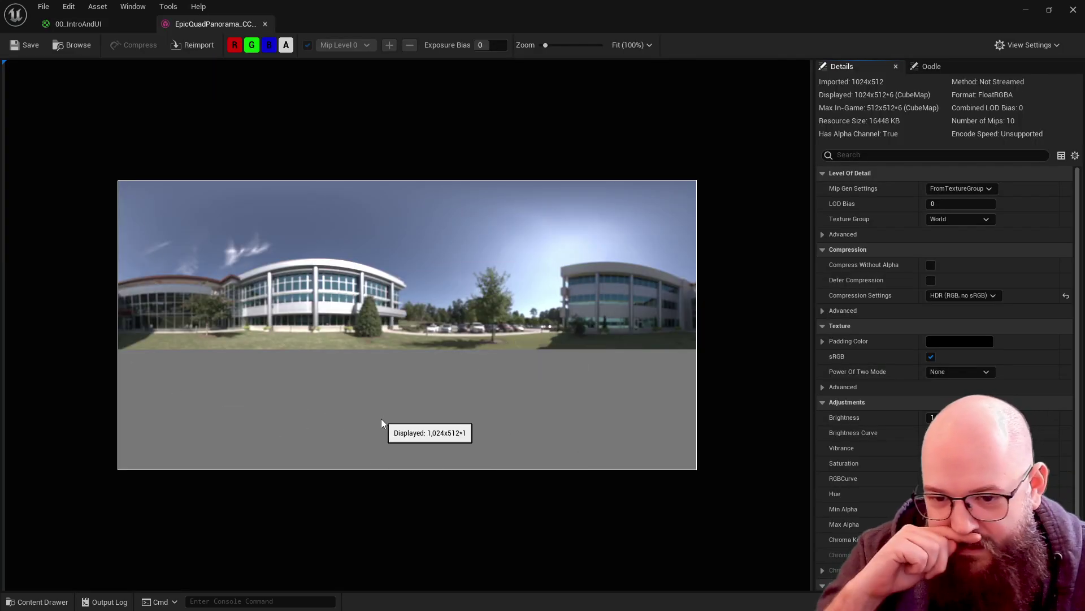
{"action": "mouse_move", "coordinate": [500, 400]}
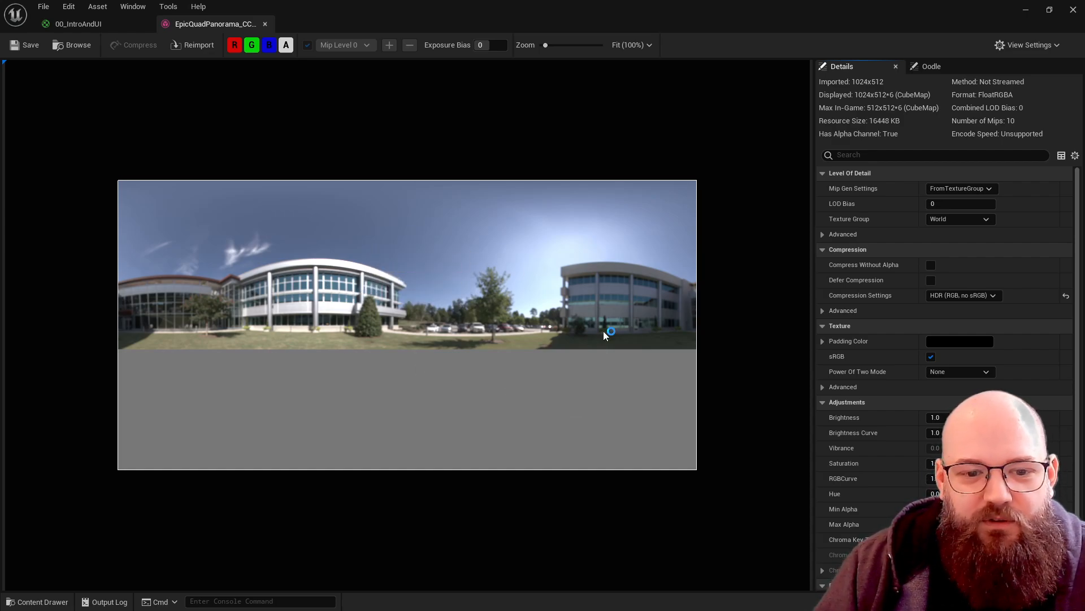
{"action": "mouse_move", "coordinate": [127, 220]}
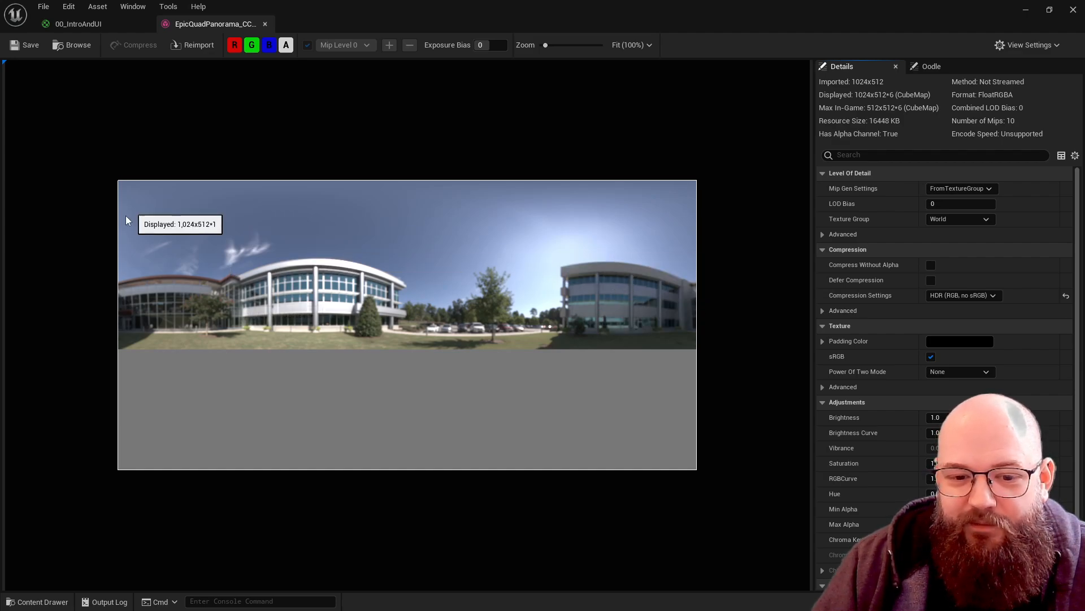
{"action": "mouse_move", "coordinate": [322, 202]}
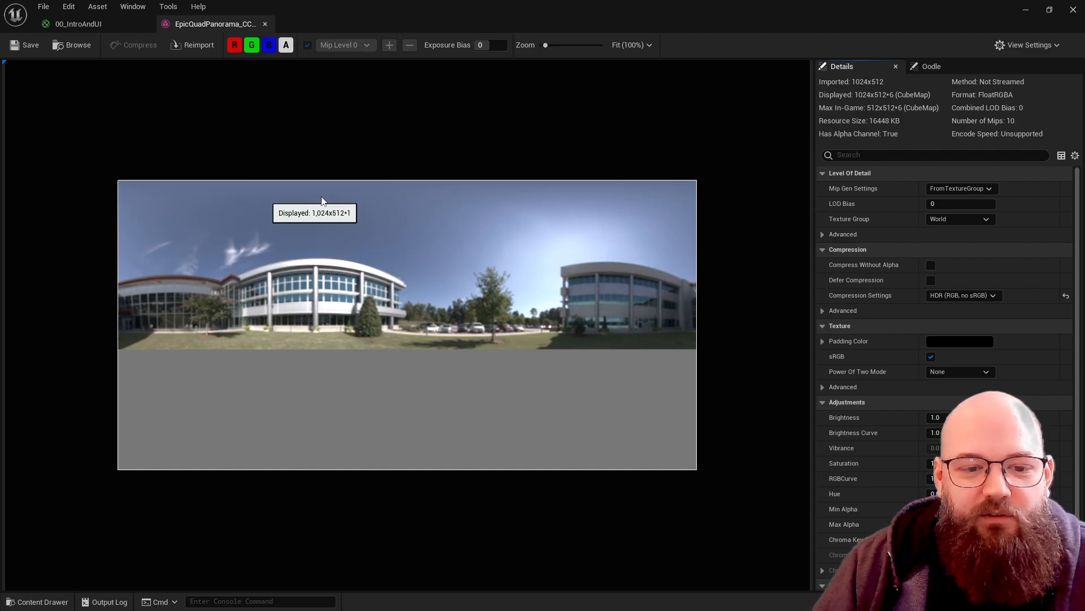
{"action": "mouse_move", "coordinate": [408, 221]}
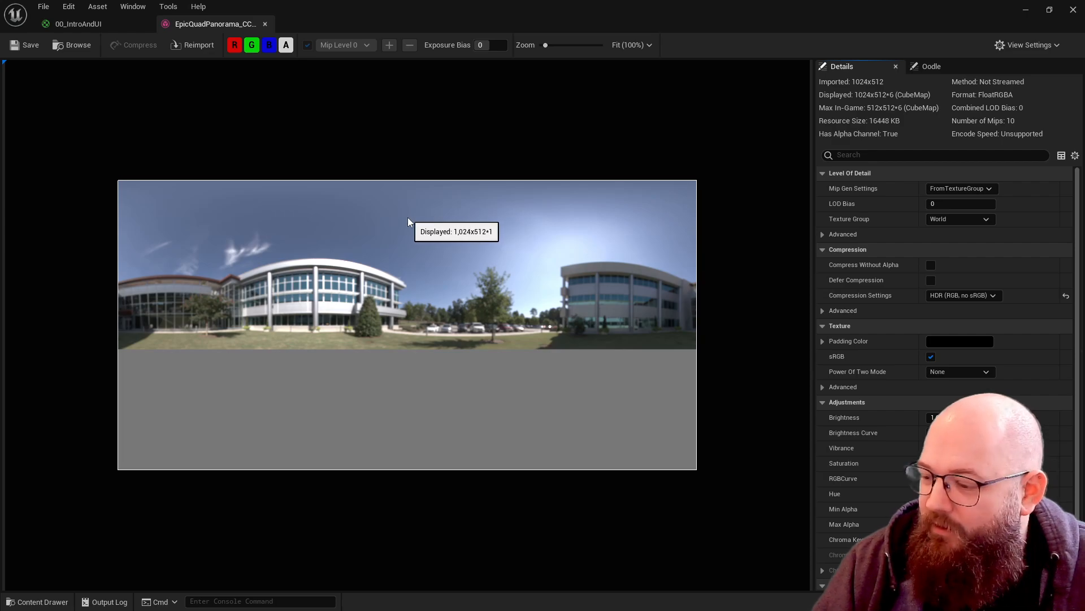
{"action": "mouse_move", "coordinate": [401, 226]}
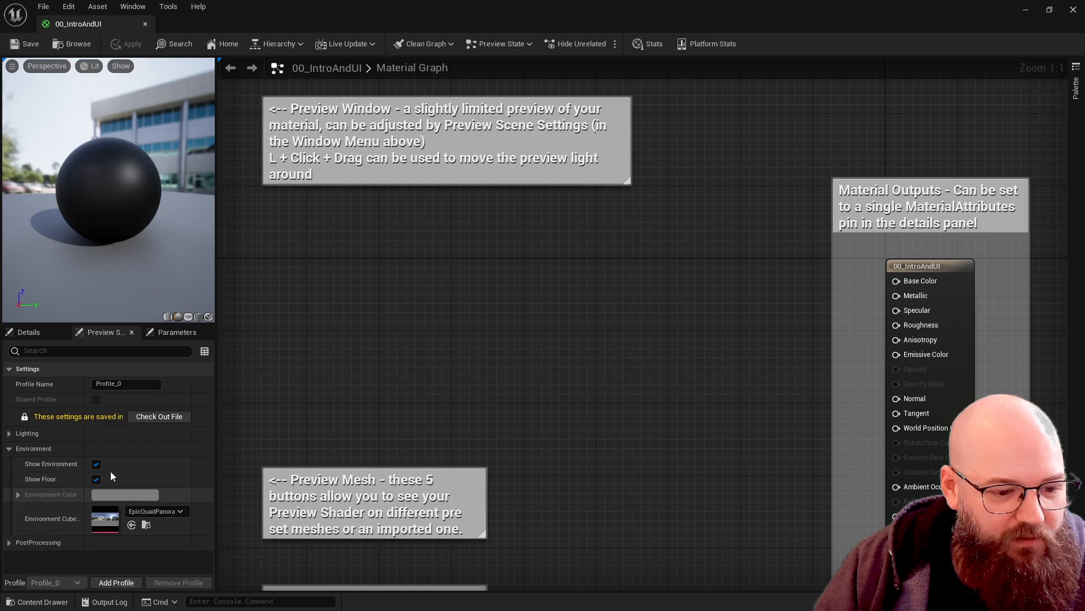
- Toggle Show Environment and Show Floor off and back on, then return to Details
{"action": "left_click", "coordinate": [95, 463]}
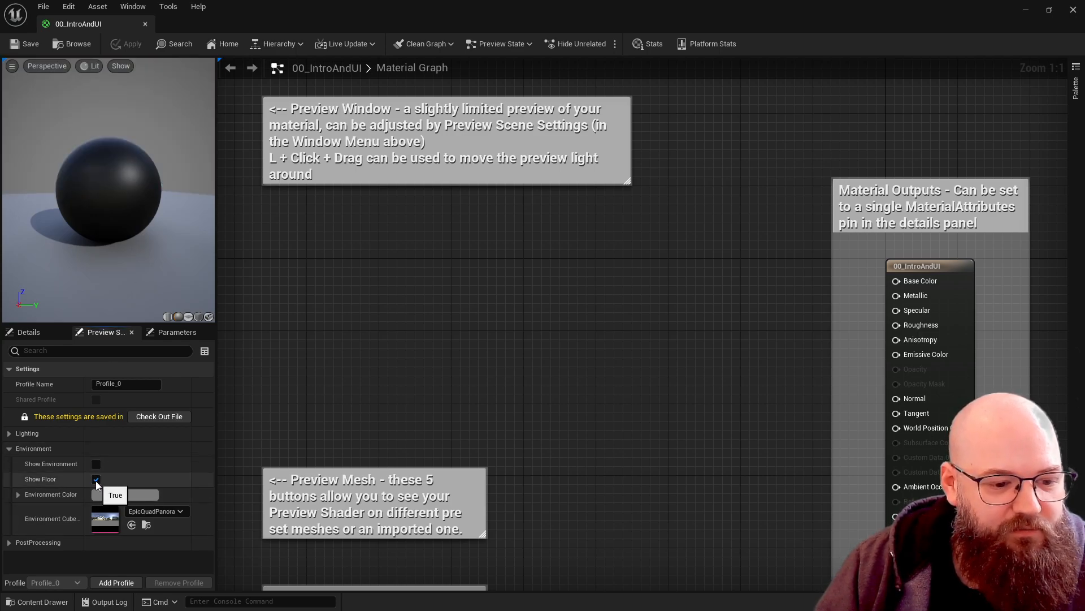
{"action": "left_click", "coordinate": [102, 494]}
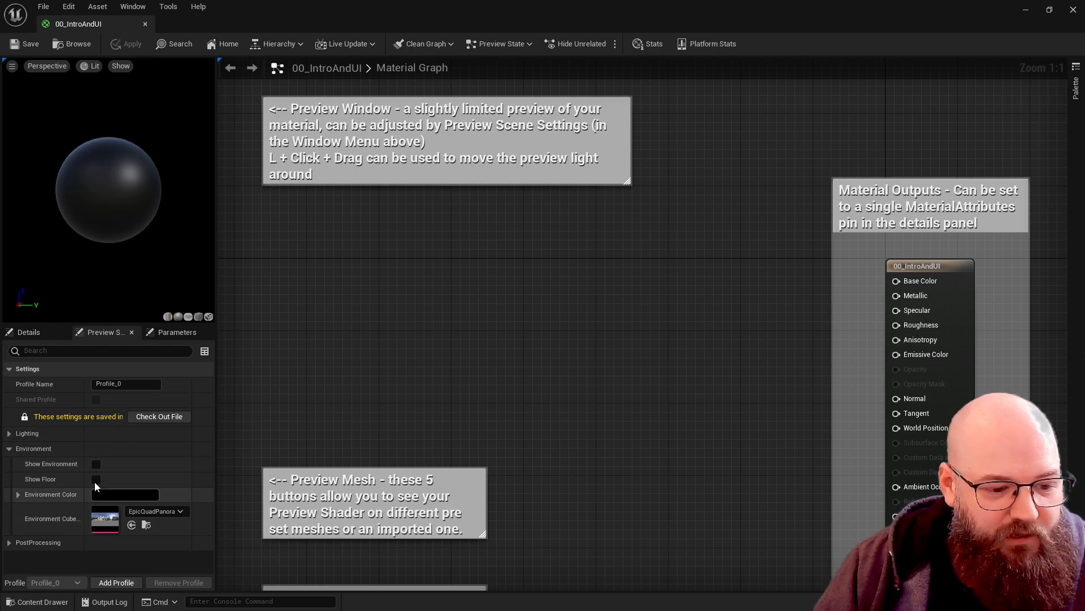
{"action": "left_click", "coordinate": [95, 479]}
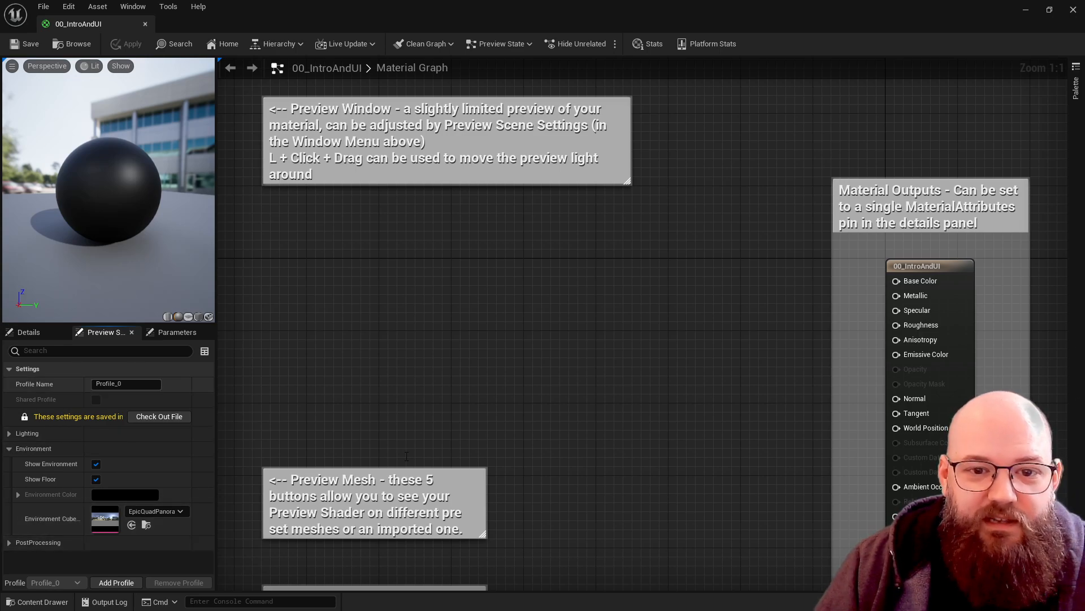
{"action": "mouse_move", "coordinate": [50, 416]}
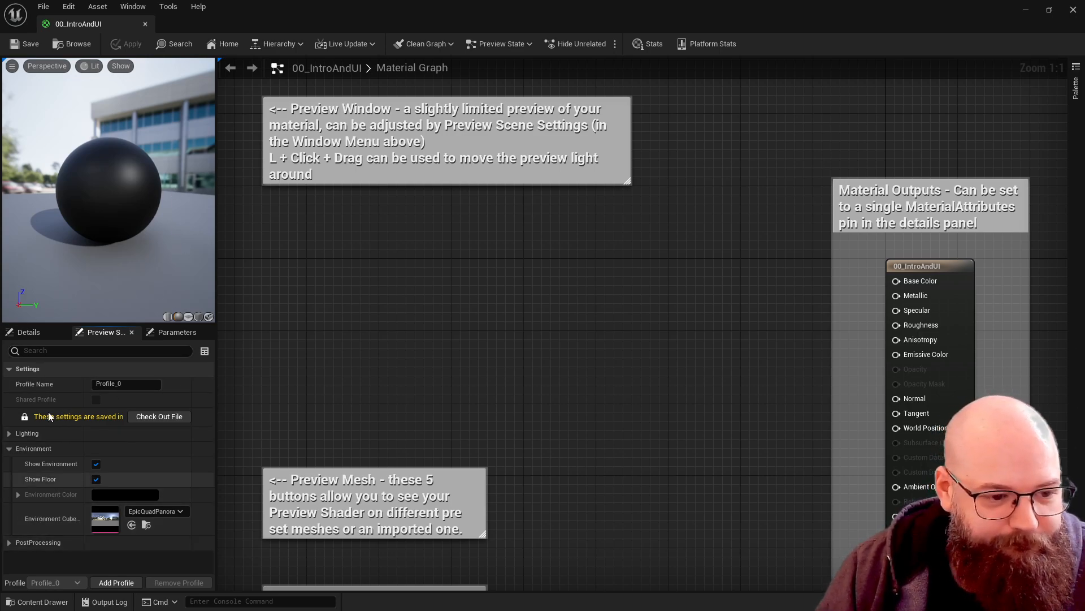
{"action": "left_click", "coordinate": [28, 332]}
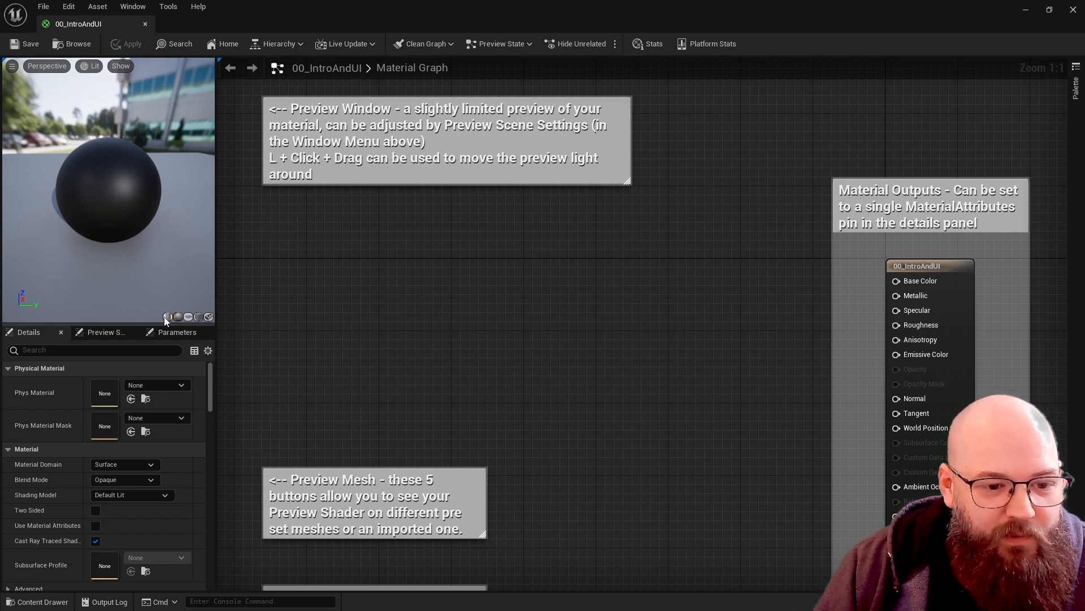
- Cycle the preview through cylinder and cube meshes, then dismiss the no-mesh warning
{"action": "left_click", "coordinate": [177, 316]}
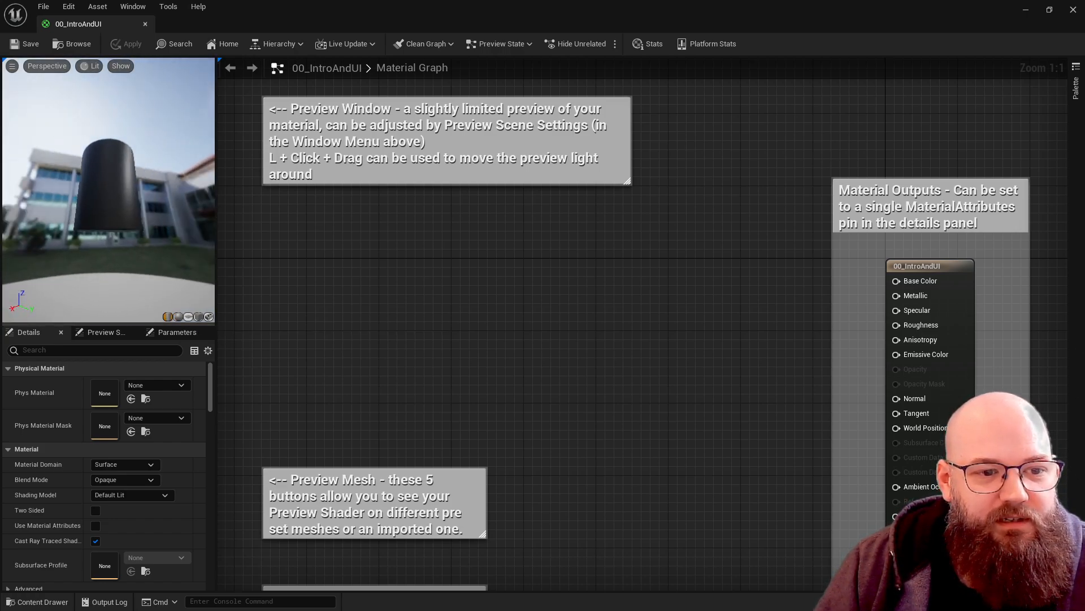
{"action": "left_click", "coordinate": [188, 316]}
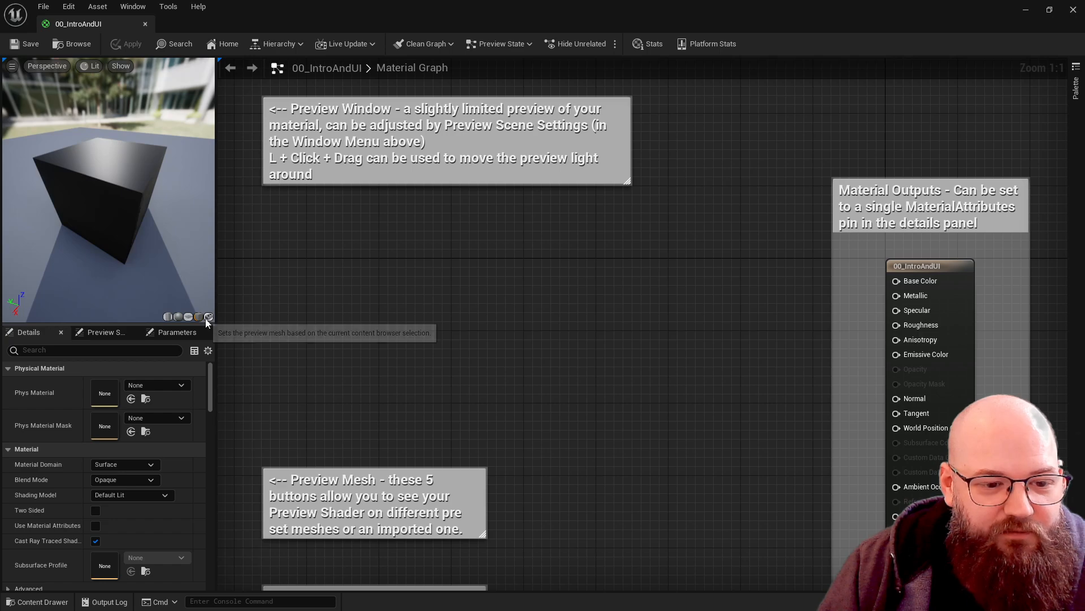
{"action": "left_click", "coordinate": [208, 316]}
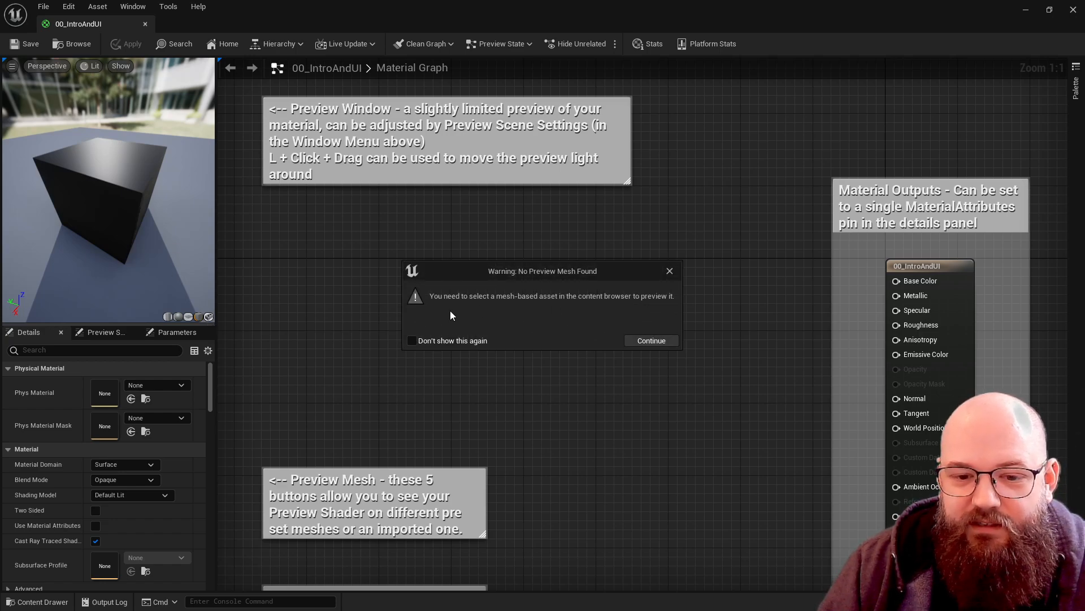
{"action": "mouse_move", "coordinate": [645, 308]}
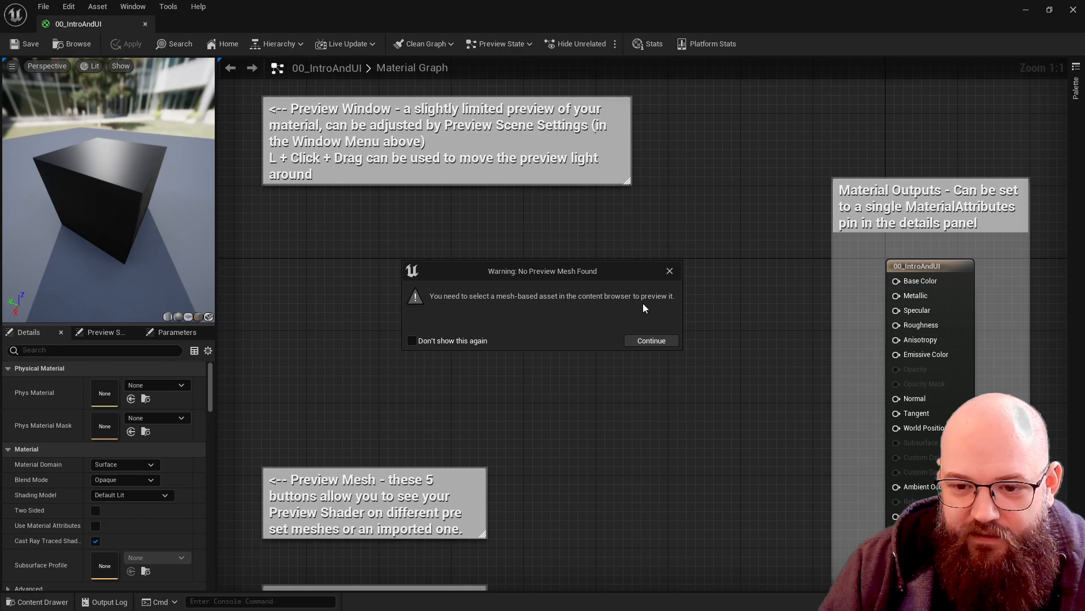
{"action": "left_click", "coordinate": [651, 340]}
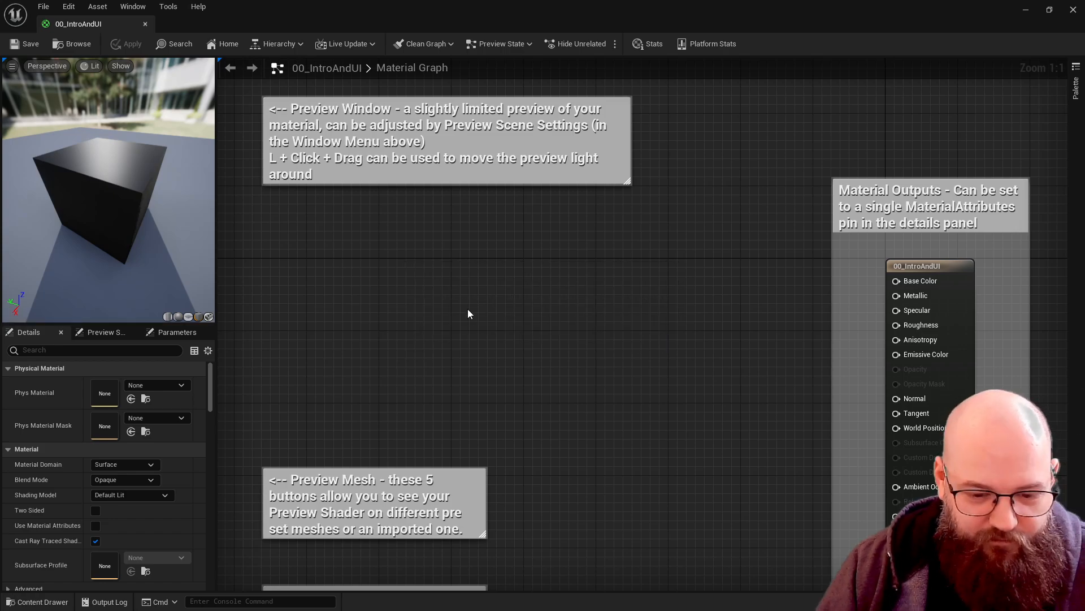
- Filter StarterContent to static meshes and drag SM_Arrows onto the material preview
{"action": "left_click", "coordinate": [37, 601]}
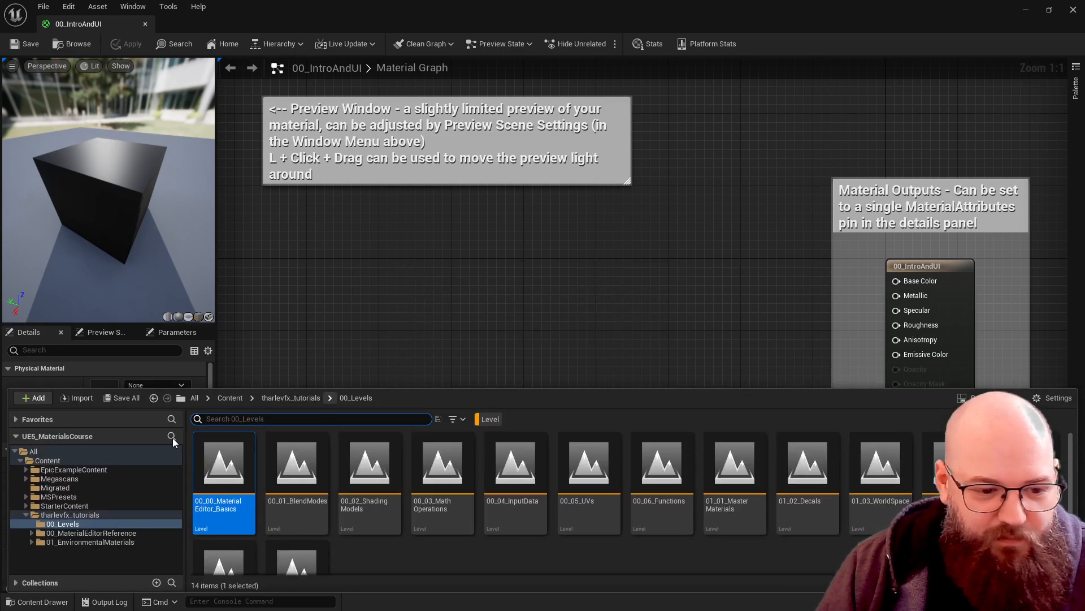
{"action": "left_click", "coordinate": [65, 506]}
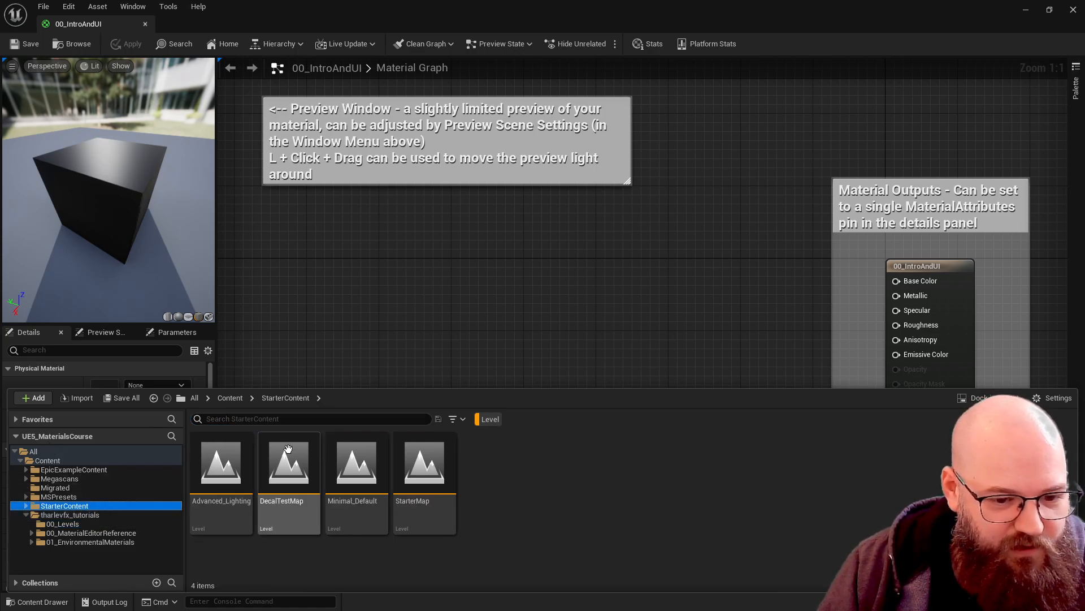
{"action": "left_click", "coordinate": [453, 419]}
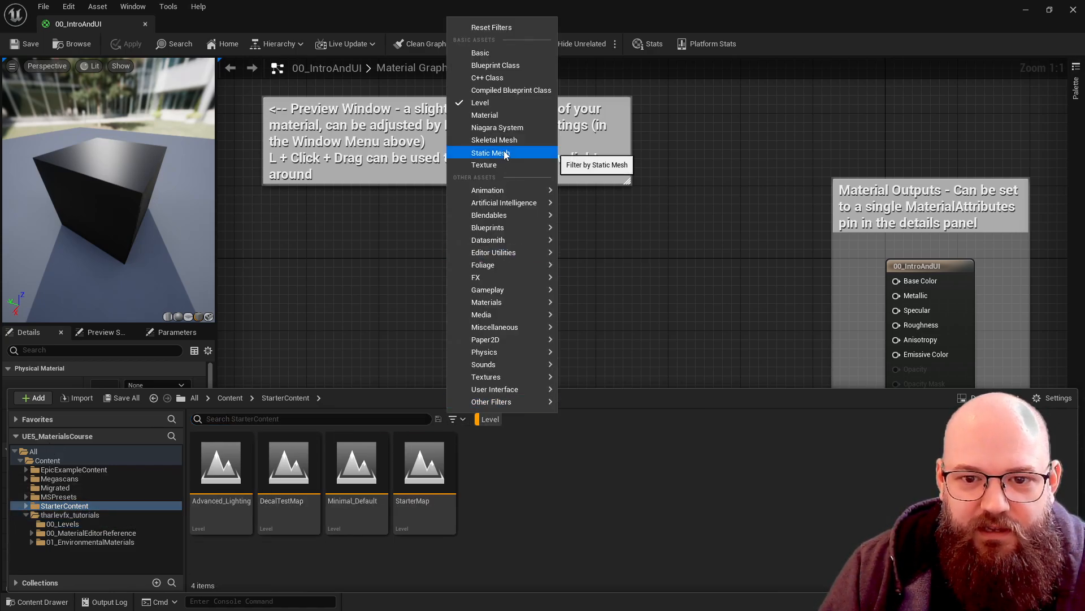
{"action": "left_click", "coordinate": [491, 153]}
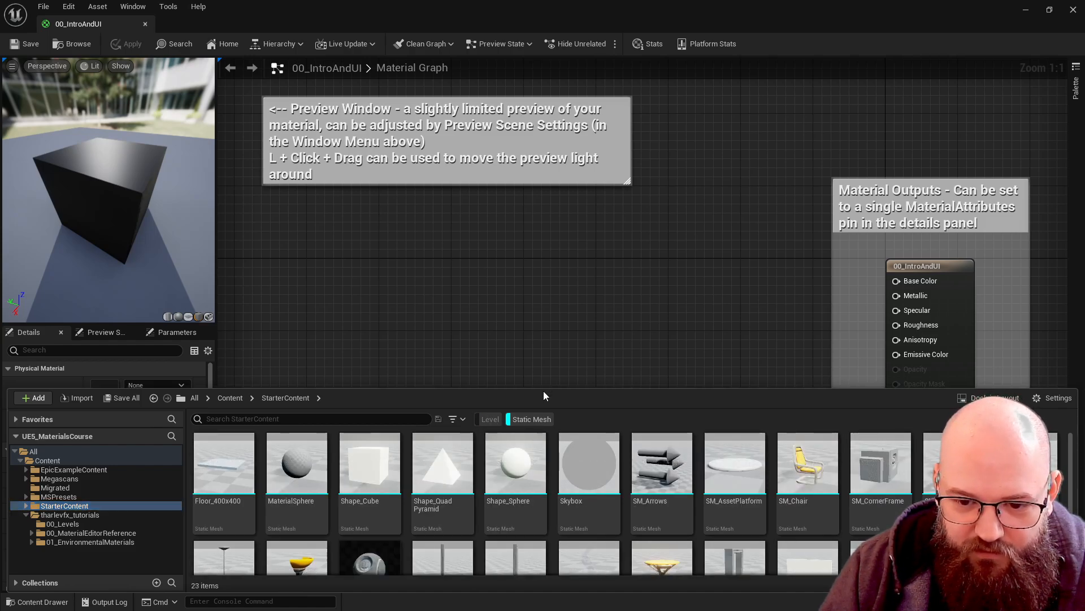
{"action": "left_click_drag", "start_coordinate": [545, 395], "coordinate": [568, 305]}
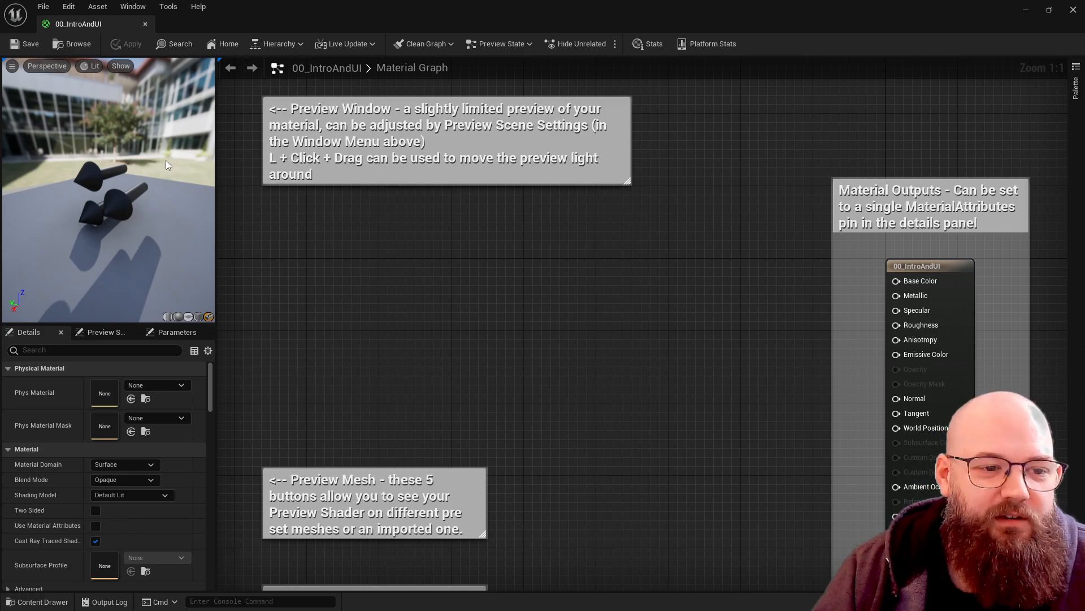
- Orbit the arrows preview, then set Preview Mesh to SM_Chair in Details
{"action": "left_click_drag", "start_coordinate": [166, 165], "coordinate": [136, 248]}
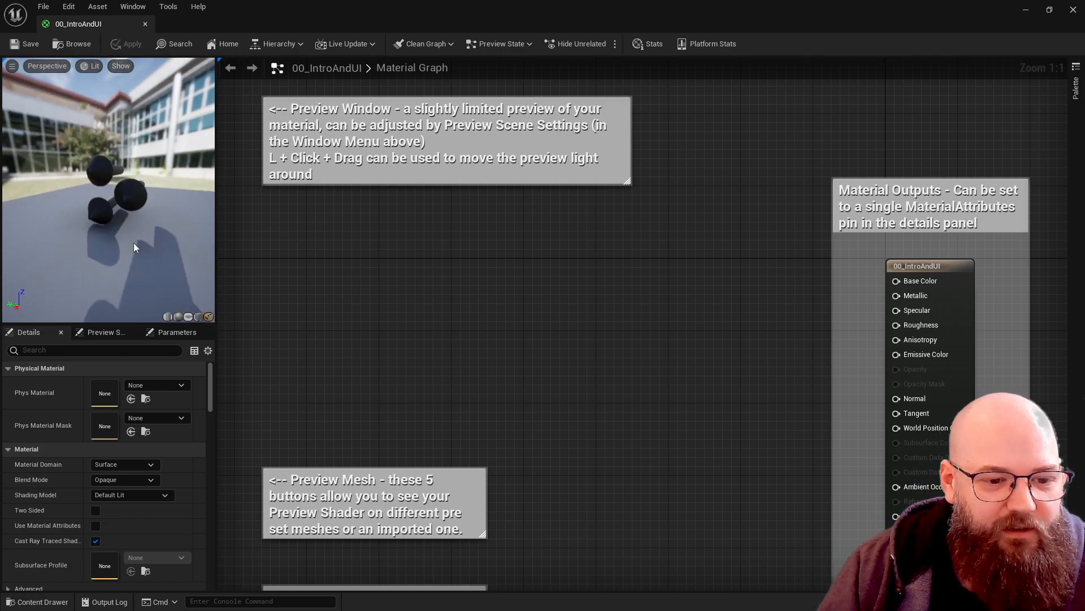
{"action": "mouse_move", "coordinate": [213, 392]}
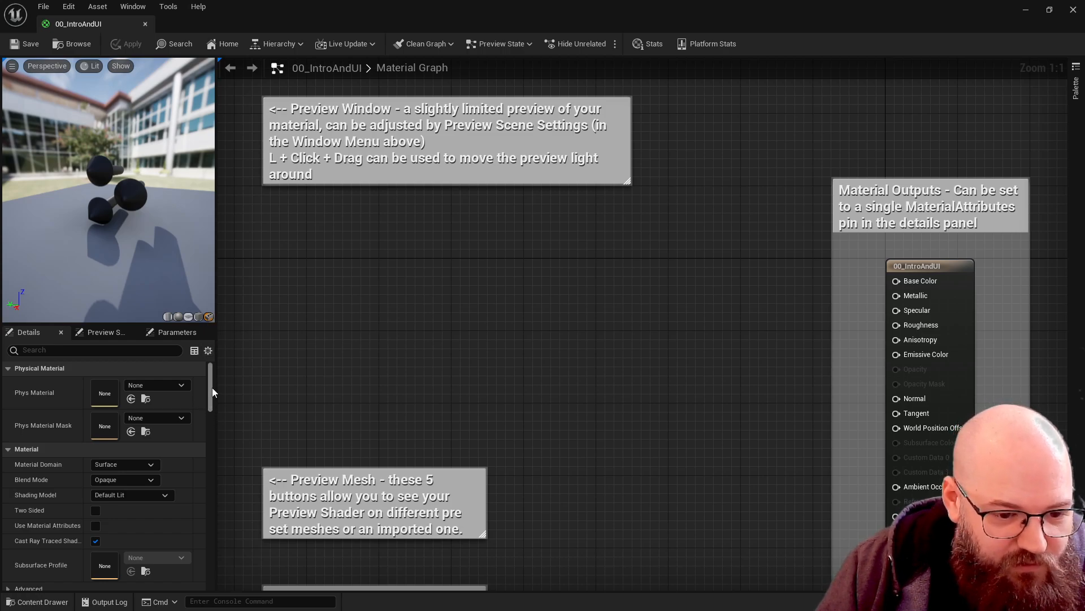
{"action": "scroll", "scroll_direction": "down", "scroll_amount": 3}
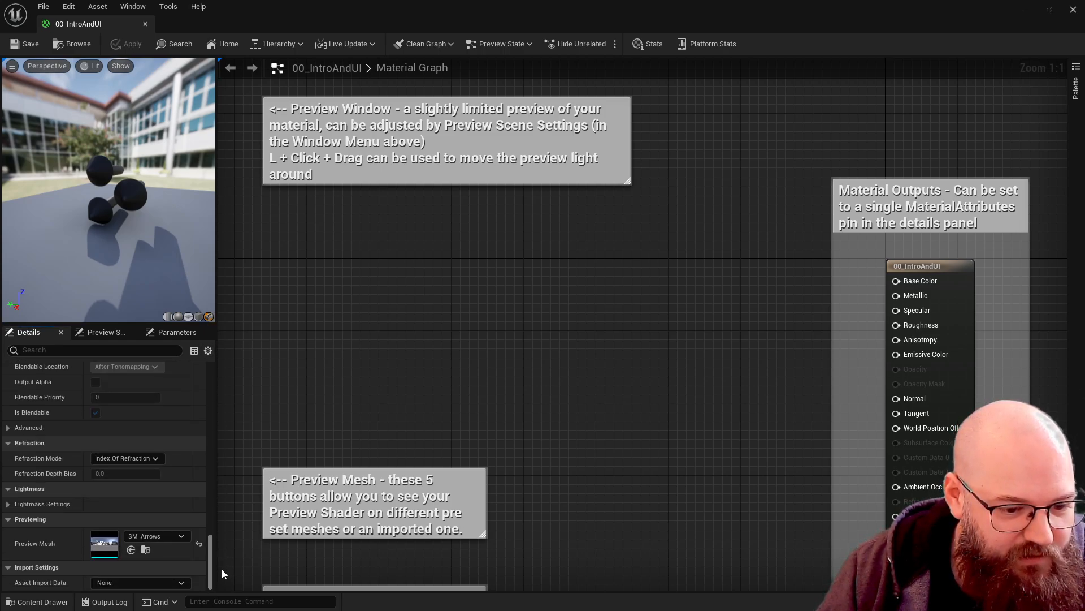
{"action": "mouse_move", "coordinate": [28, 559]}
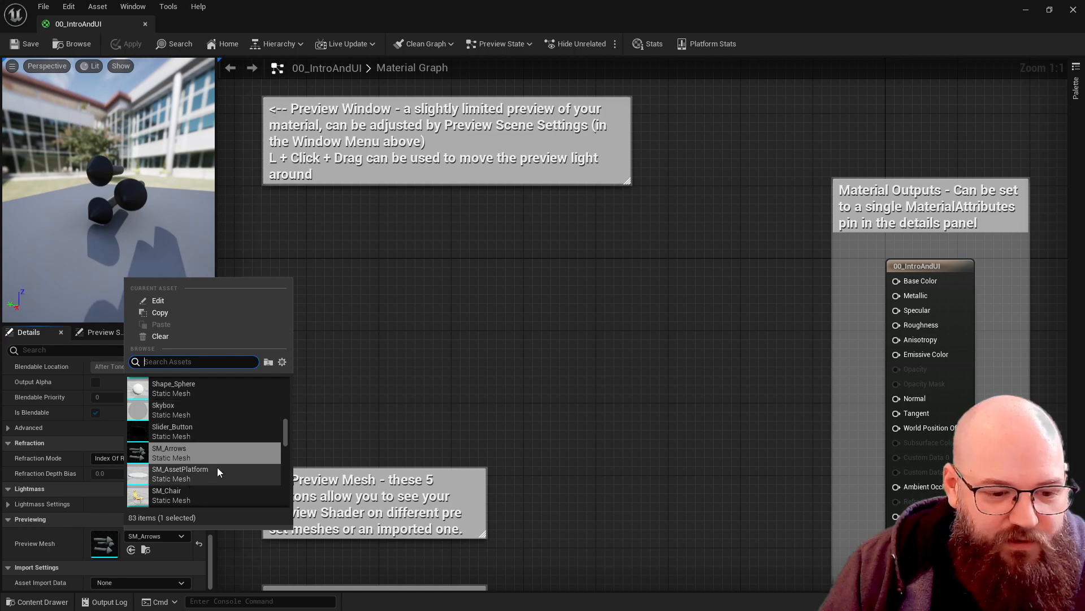
{"action": "left_click", "coordinate": [171, 495]}
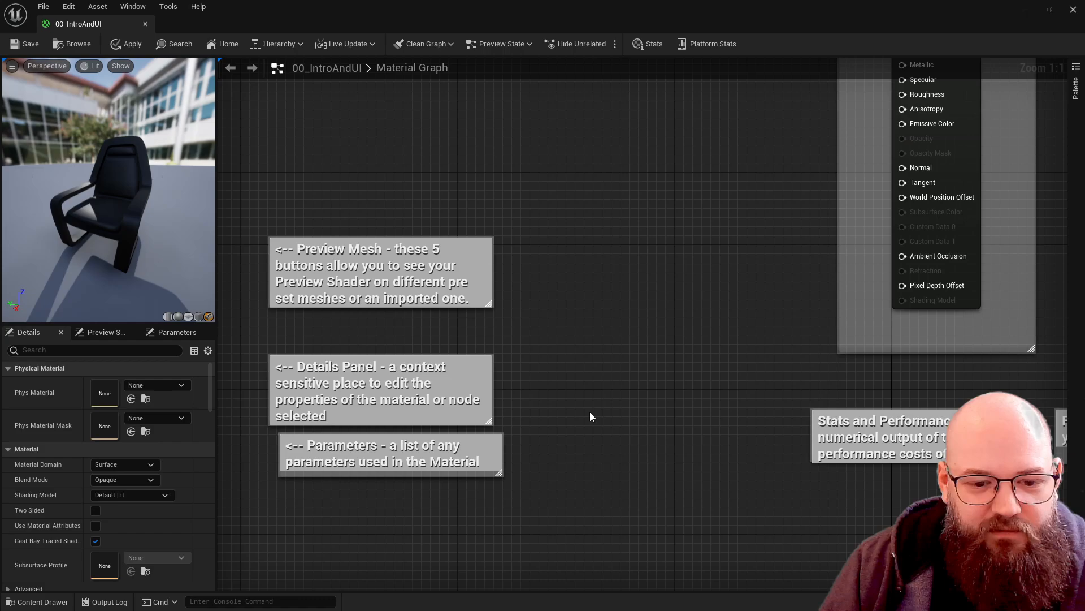
{"action": "mouse_move", "coordinate": [619, 266]}
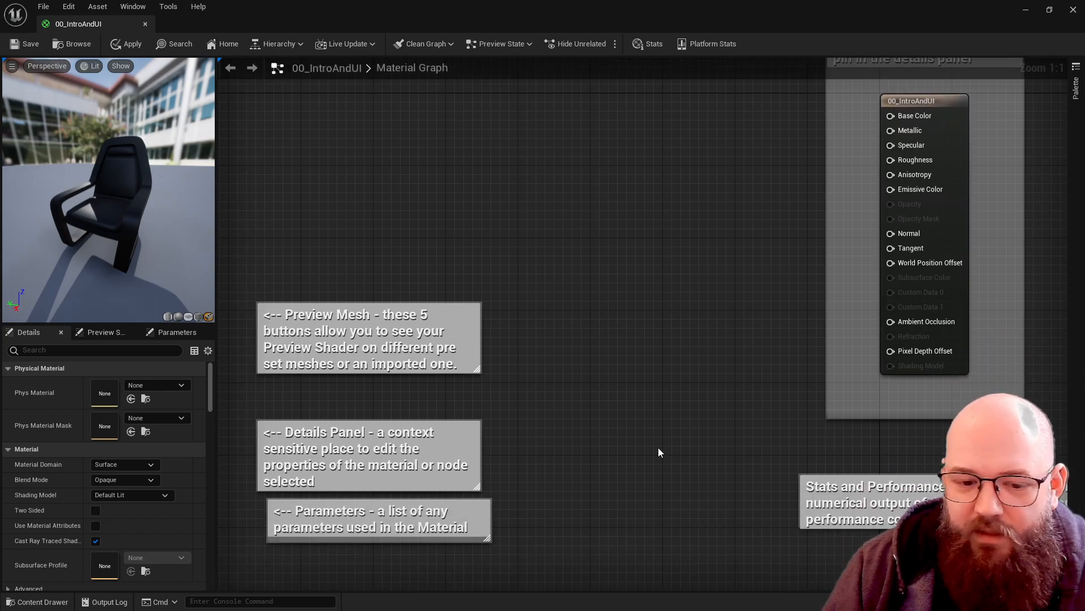
{"action": "mouse_move", "coordinate": [595, 375]}
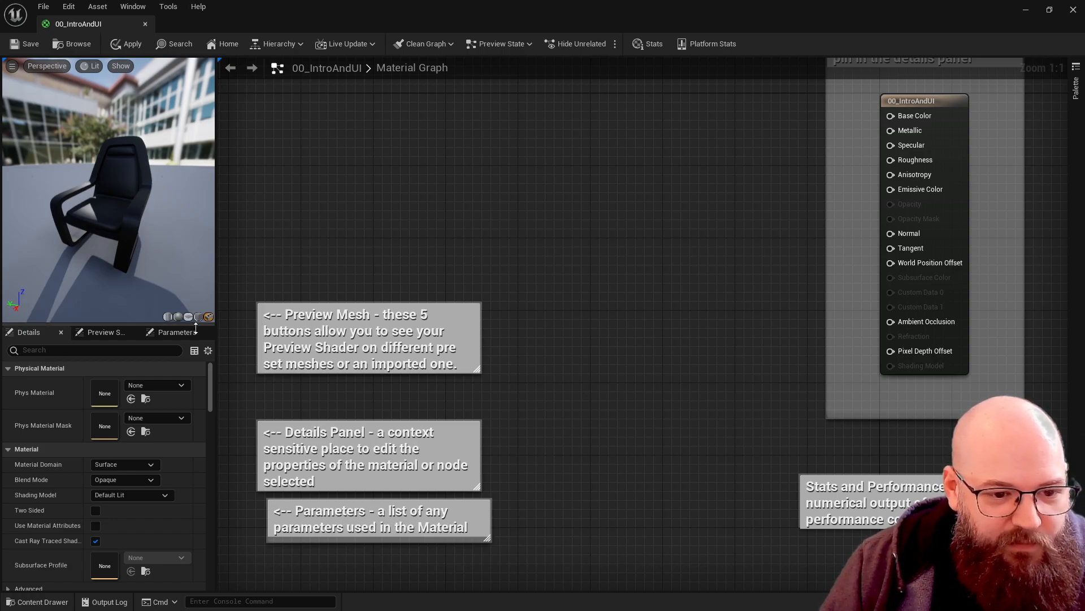
- Switch to the Parameters tab, which shows no material parameters
{"action": "left_click", "coordinate": [176, 332]}
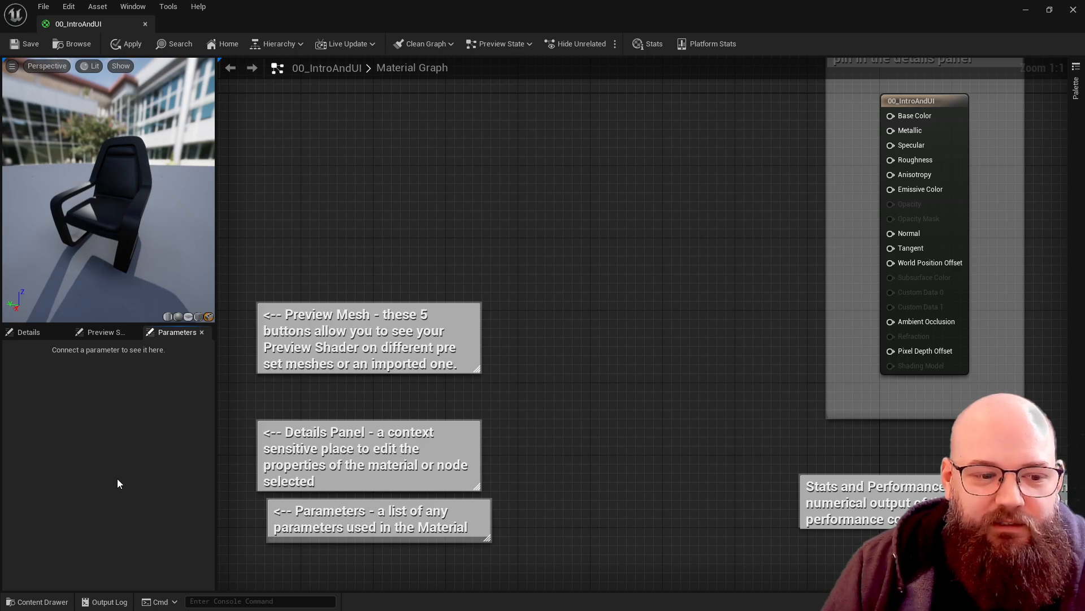
{"action": "mouse_move", "coordinate": [149, 421]}
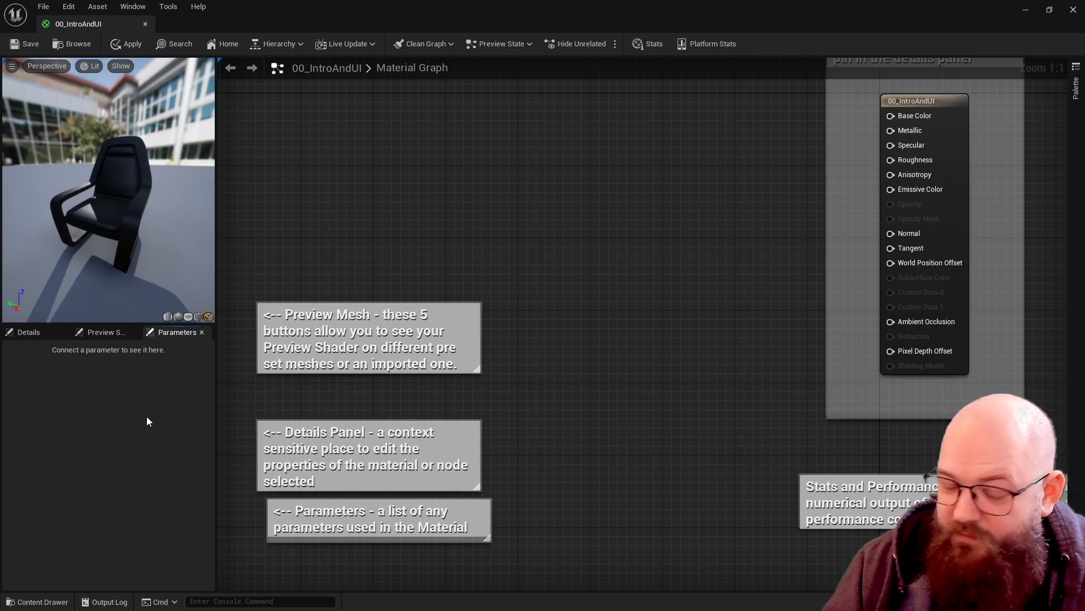
{"action": "mouse_move", "coordinate": [547, 283]}
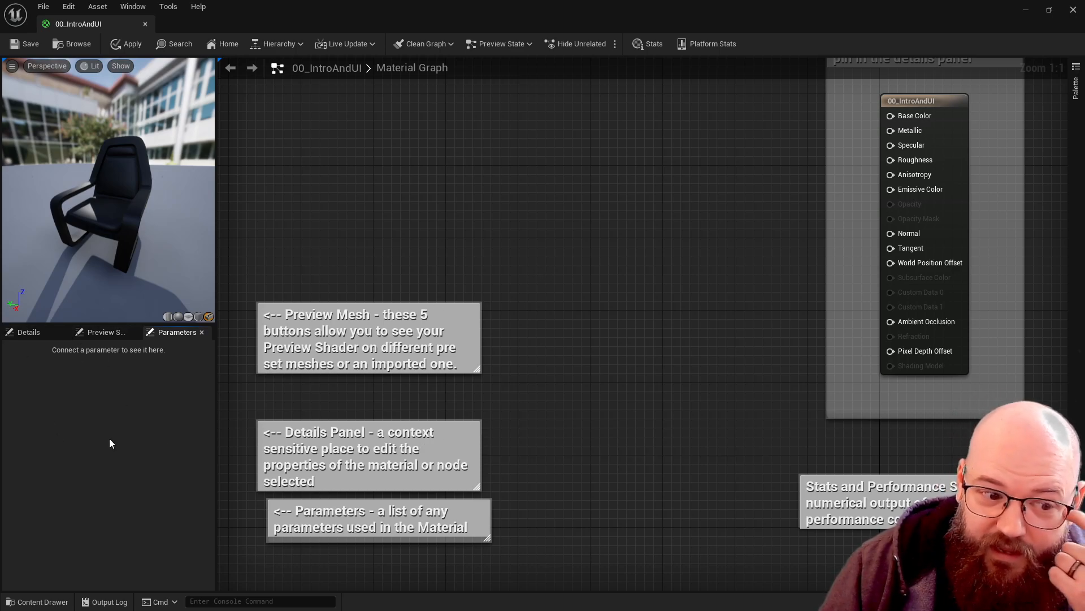
- Switch from the Details tab to the Preview Scene Settings tab
{"action": "left_click", "coordinate": [28, 332]}
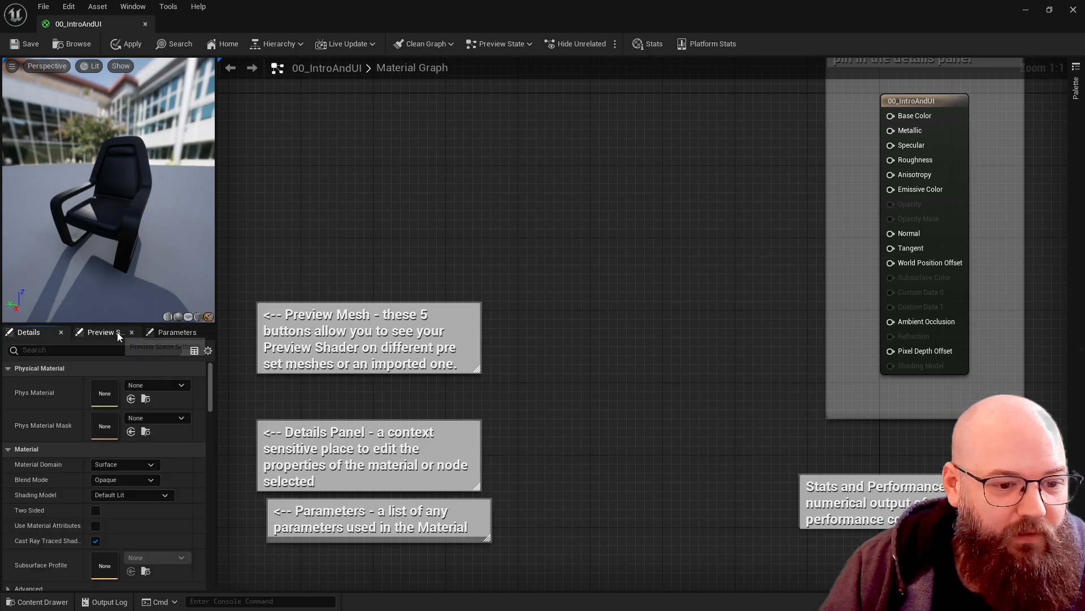
{"action": "left_click", "coordinate": [103, 332]}
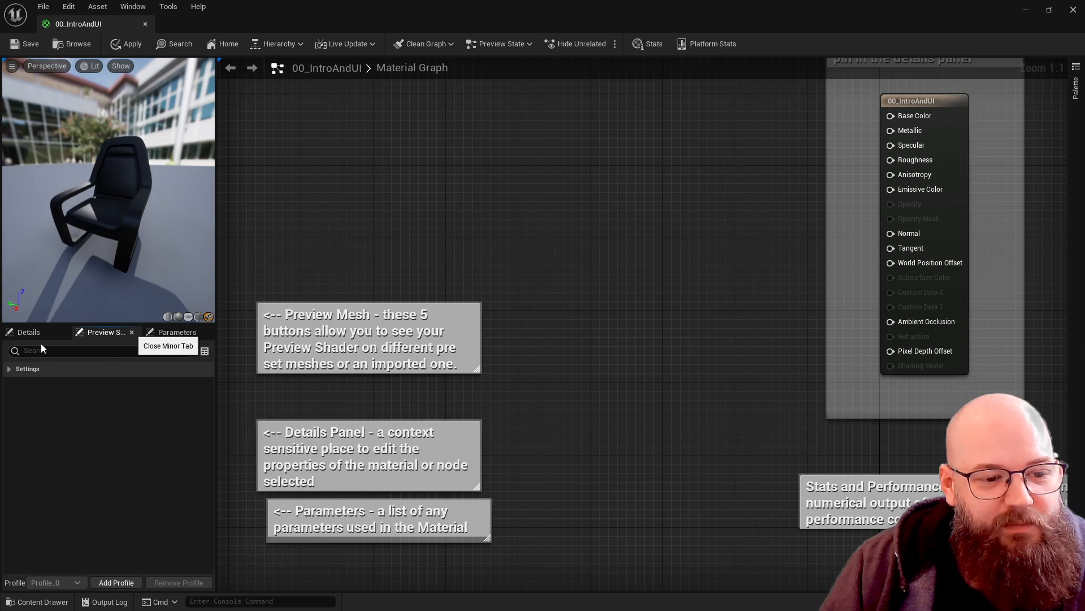
{"action": "mouse_move", "coordinate": [593, 406]}
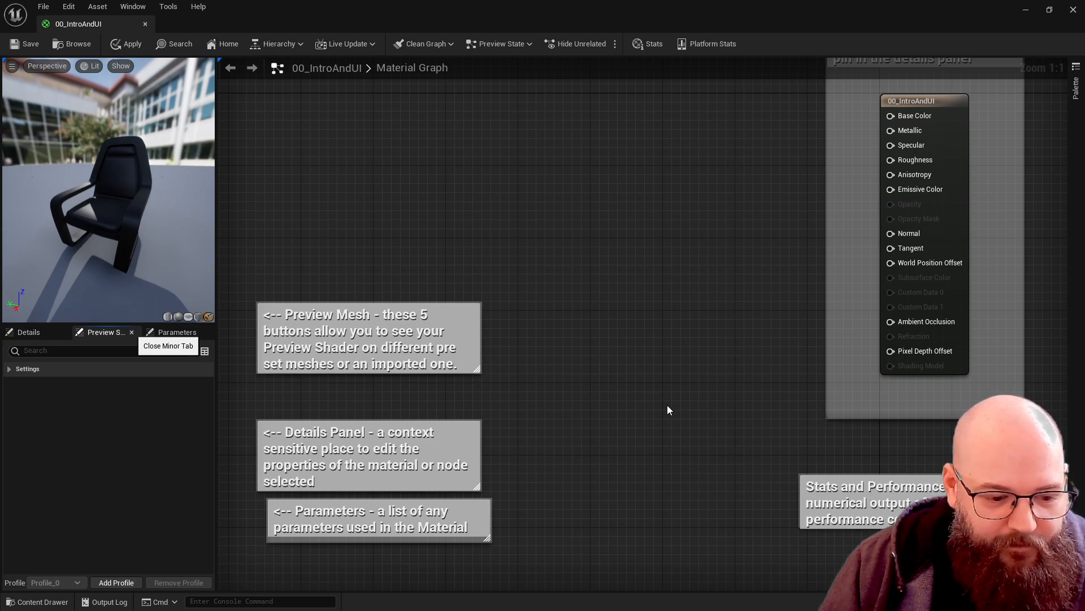
{"action": "mouse_move", "coordinate": [588, 385]}
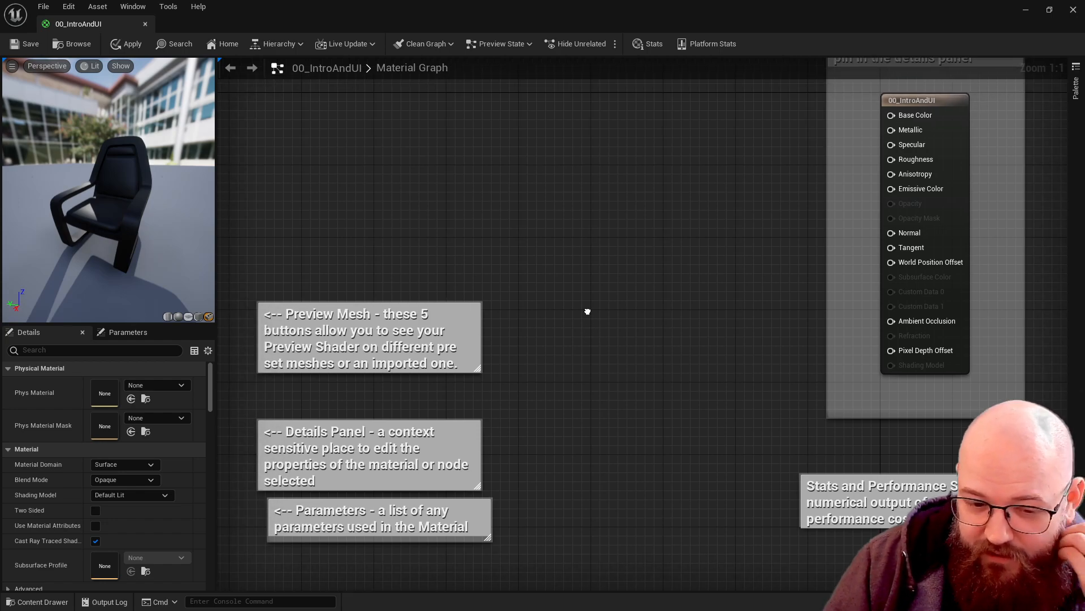
{"action": "mouse_move", "coordinate": [606, 404]}
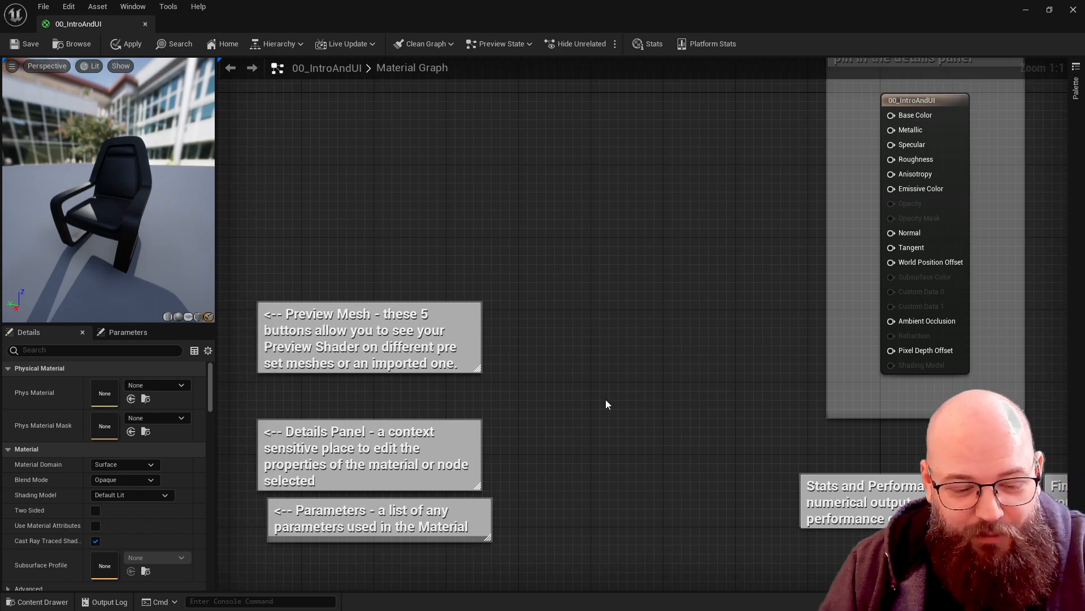
{"action": "mouse_move", "coordinate": [630, 399]}
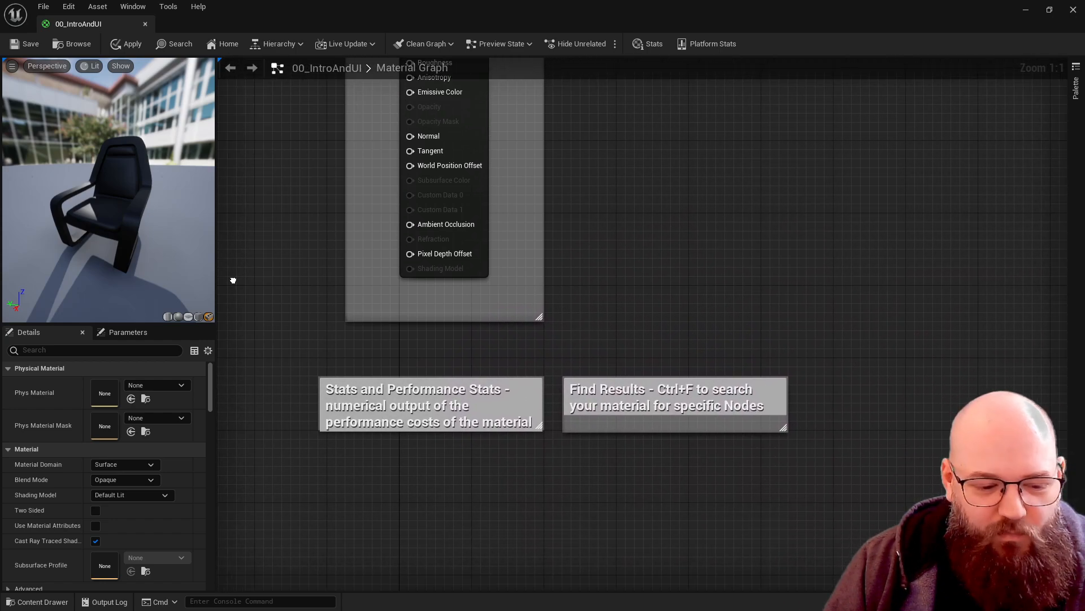
- Open the Stats panel and toggle shading between Unlit and Default Lit to compare shader counts
{"action": "left_click", "coordinate": [418, 389]}
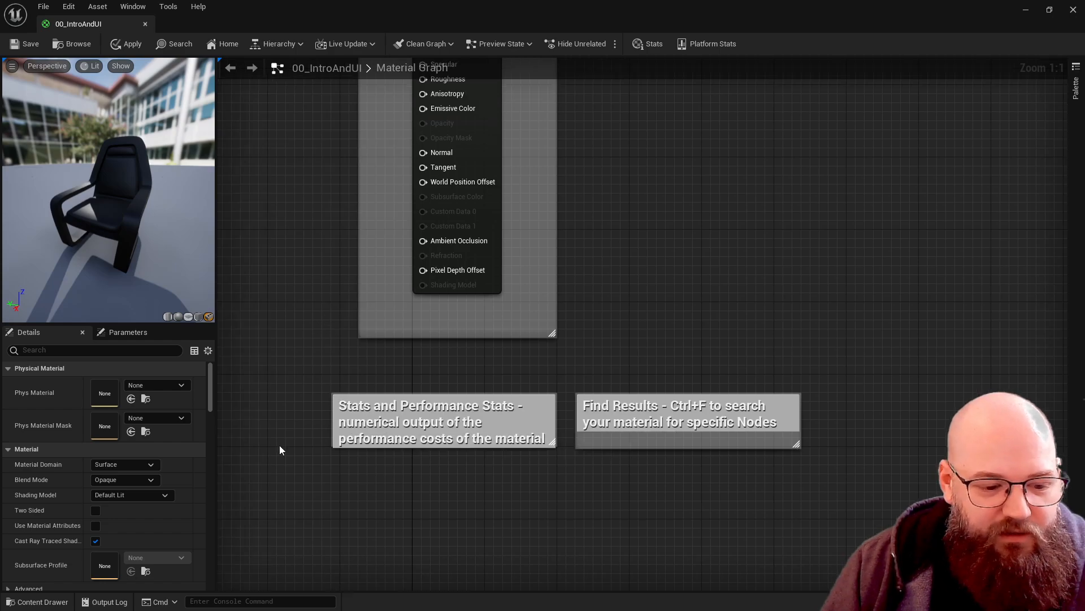
{"action": "mouse_move", "coordinate": [392, 458]}
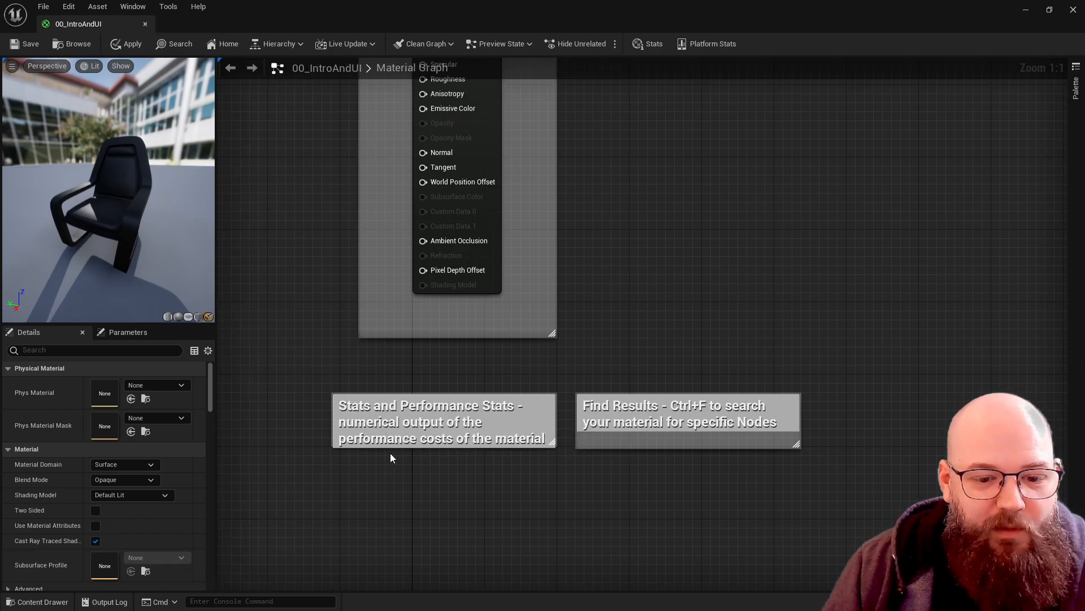
{"action": "left_click", "coordinate": [132, 7]}
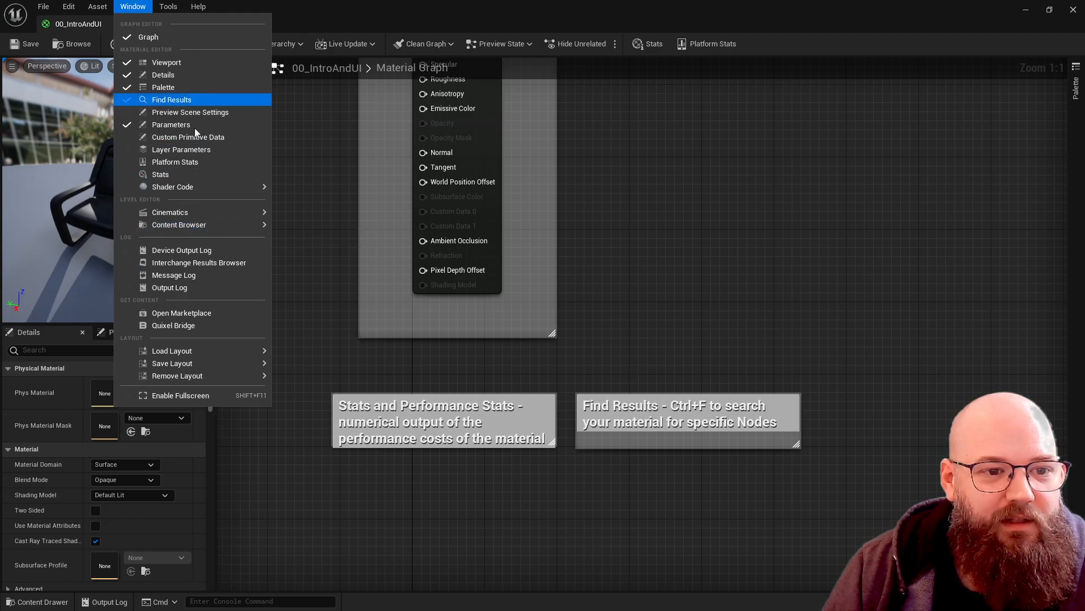
{"action": "left_click", "coordinate": [160, 174]}
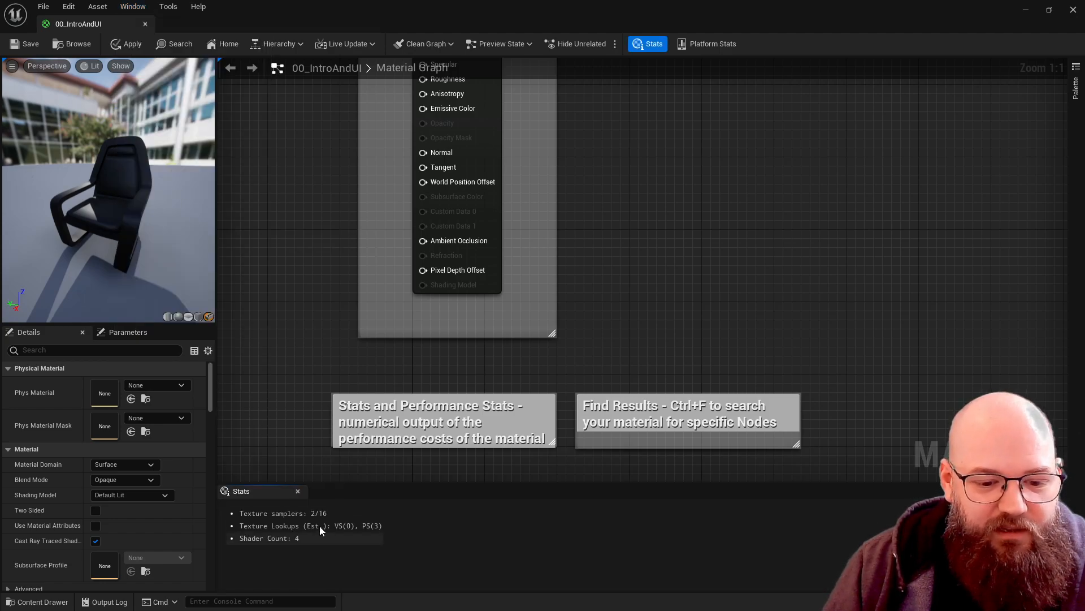
{"action": "mouse_move", "coordinate": [326, 520]}
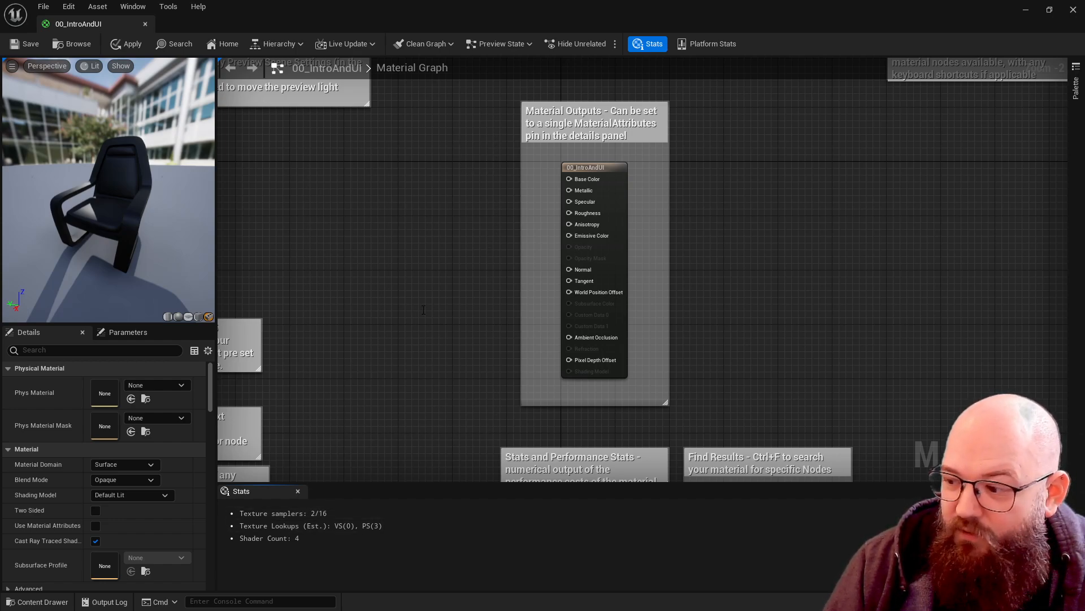
{"action": "left_click", "coordinate": [132, 494]}
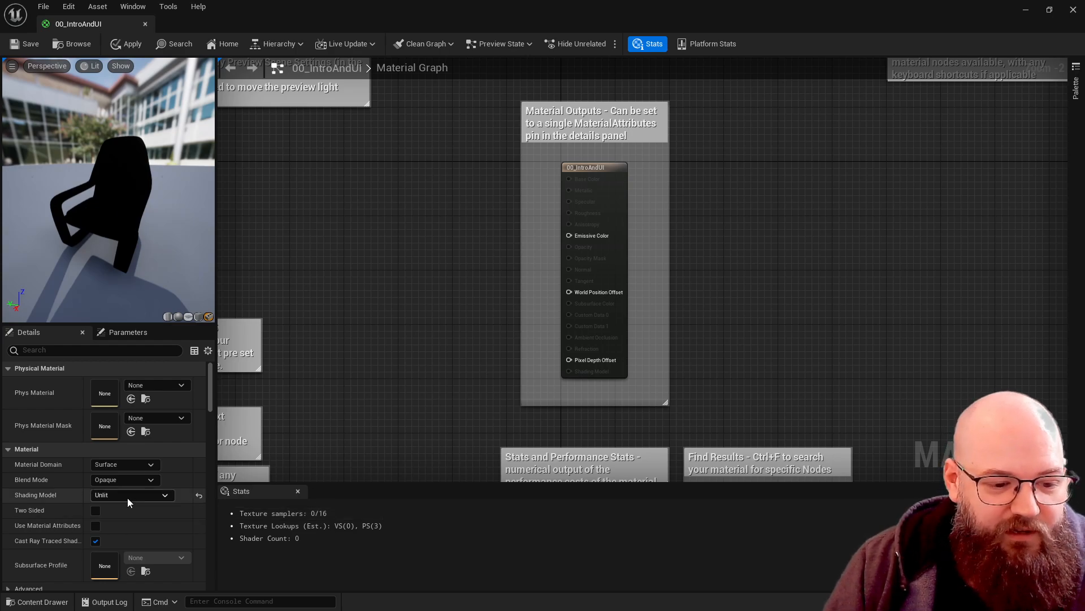
{"action": "left_click", "coordinate": [132, 495]}
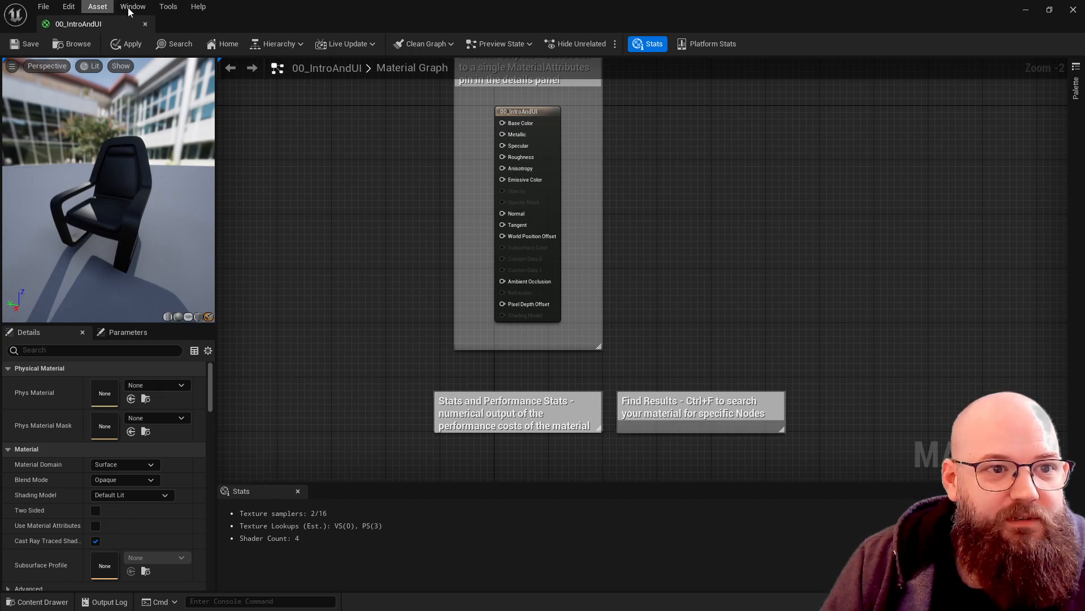
- Open Platform Stats showing DirectX SM5 pixel shader 123, vertex shader 108, samplers 3/16
{"action": "left_click", "coordinate": [168, 6]}
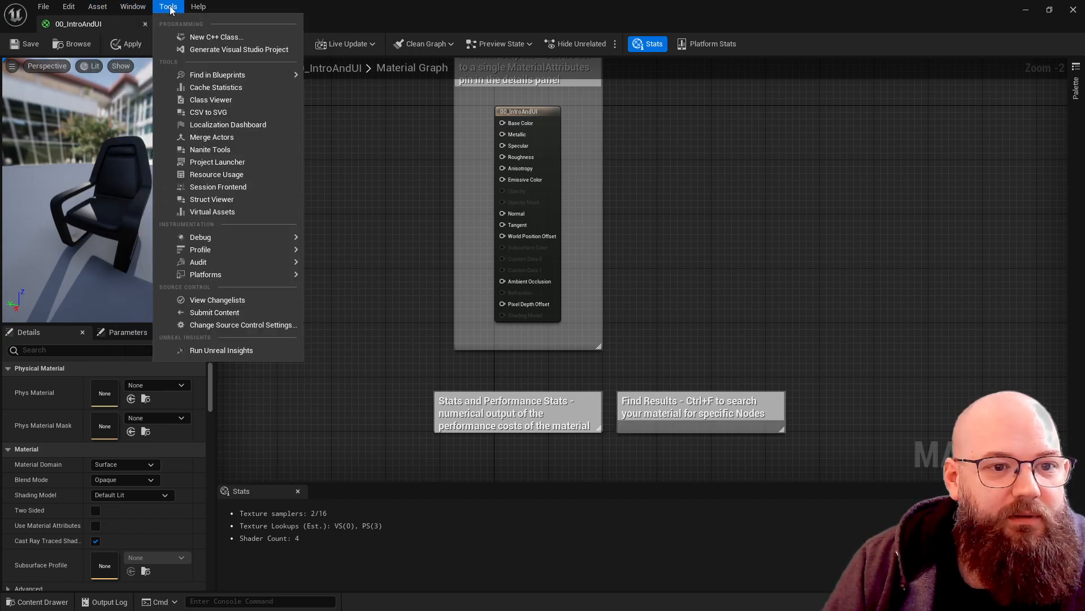
{"action": "left_click", "coordinate": [133, 7]}
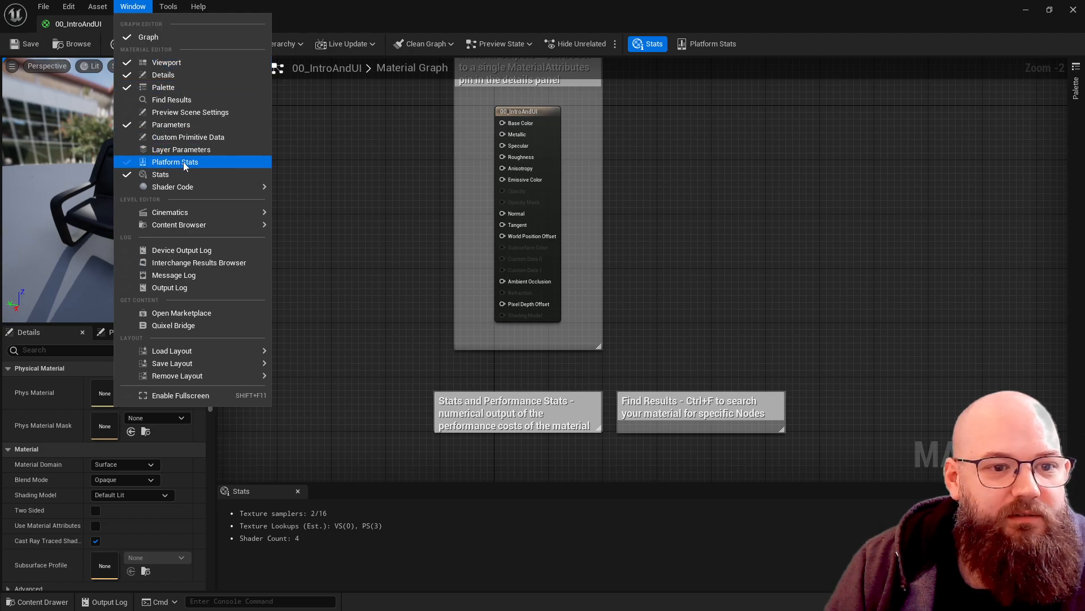
{"action": "left_click", "coordinate": [176, 162]}
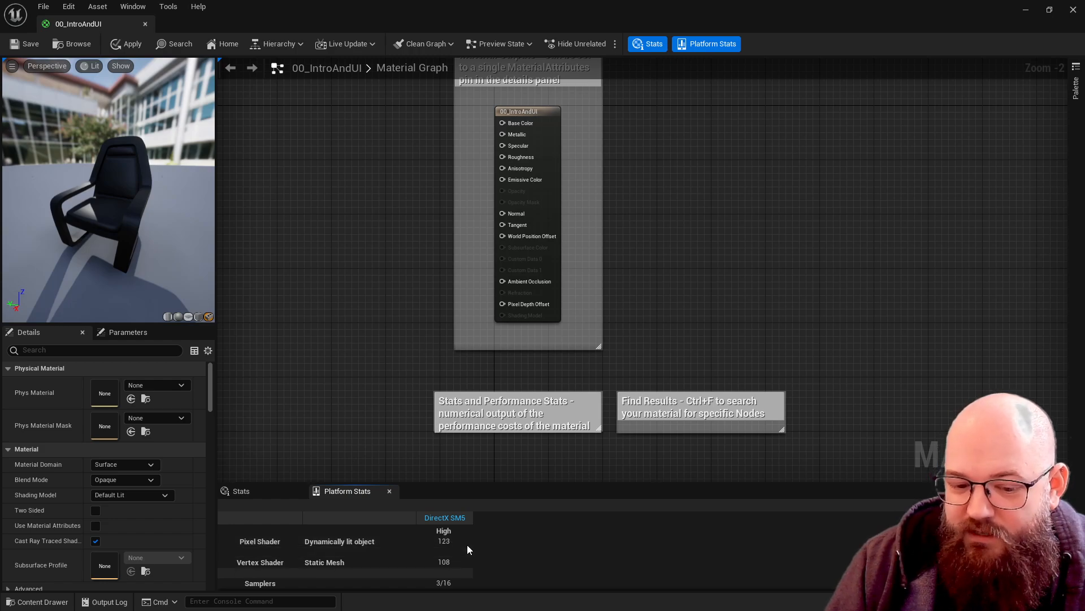
{"action": "mouse_move", "coordinate": [347, 277]}
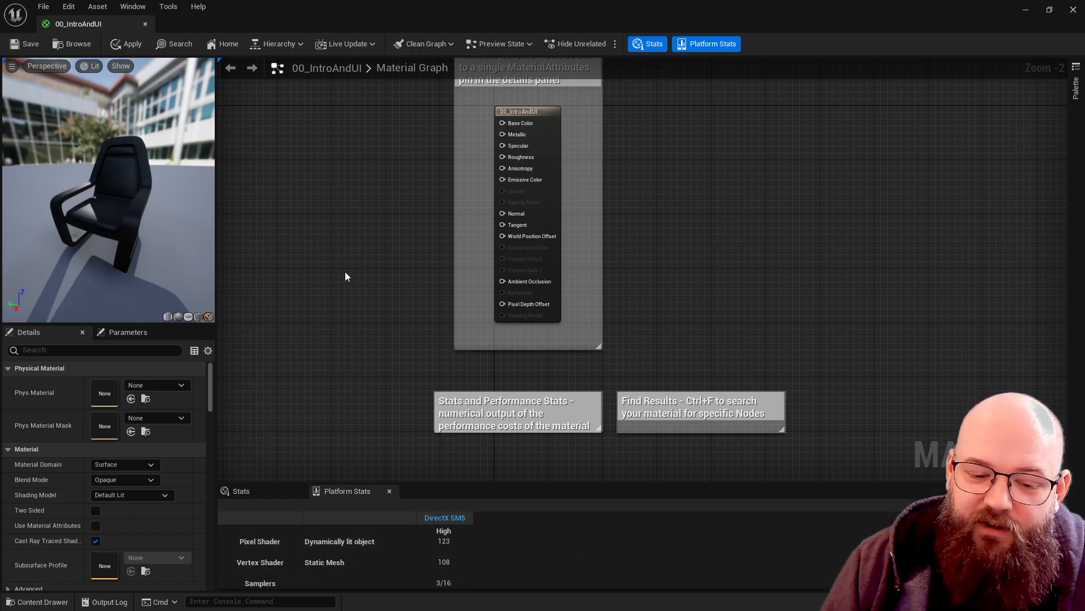
{"action": "mouse_move", "coordinate": [363, 368]}
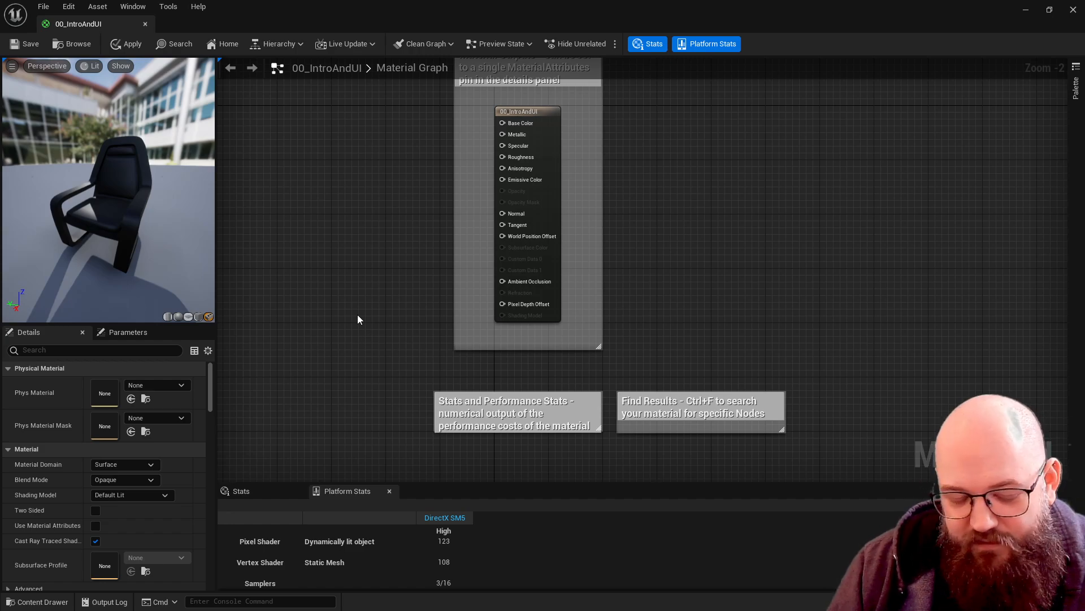
{"action": "mouse_move", "coordinate": [357, 337]}
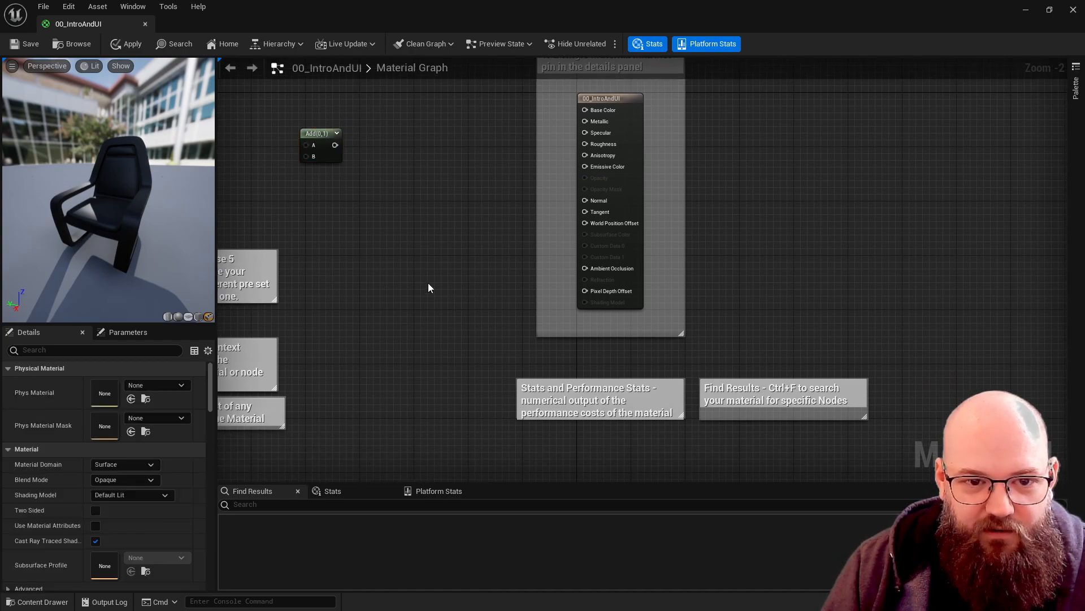
- Search Find Results for 'add' to locate the Add (0,1) node
{"action": "type", "text": "add"}
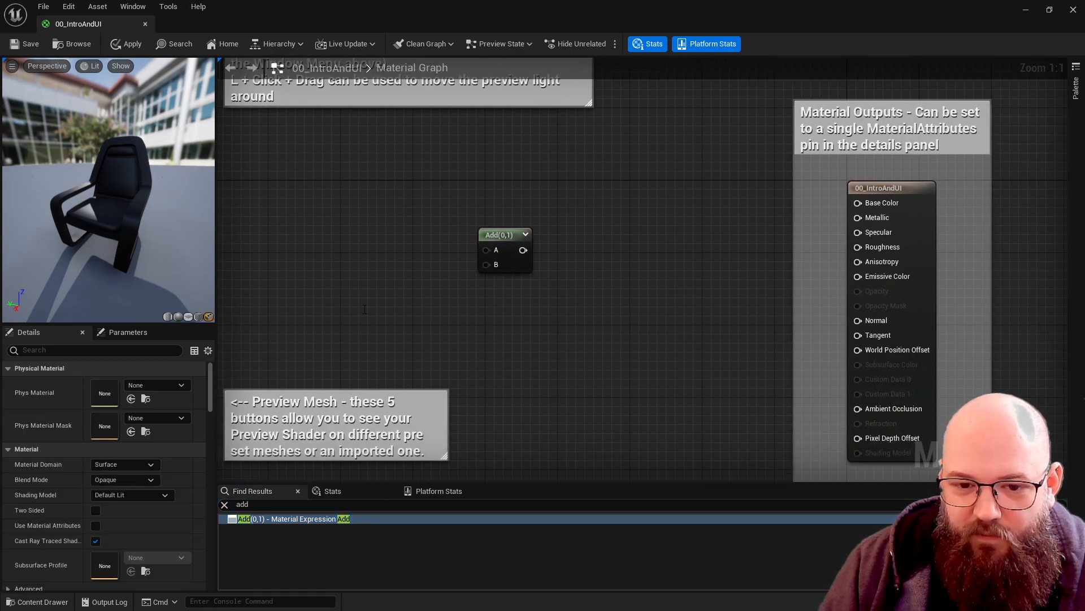
{"action": "mouse_move", "coordinate": [542, 261]}
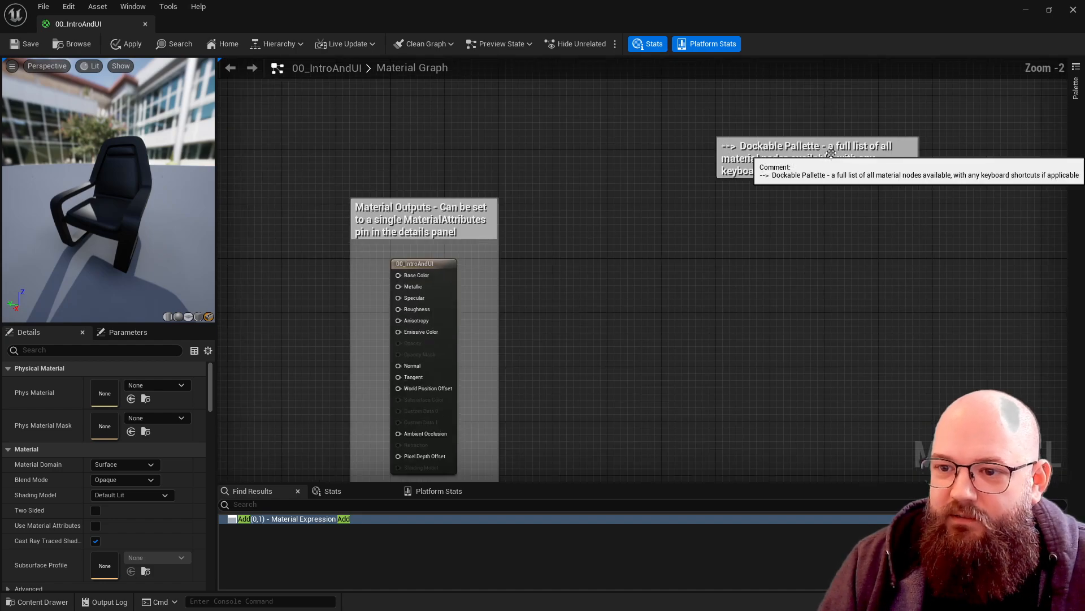
{"action": "mouse_move", "coordinate": [920, 248]}
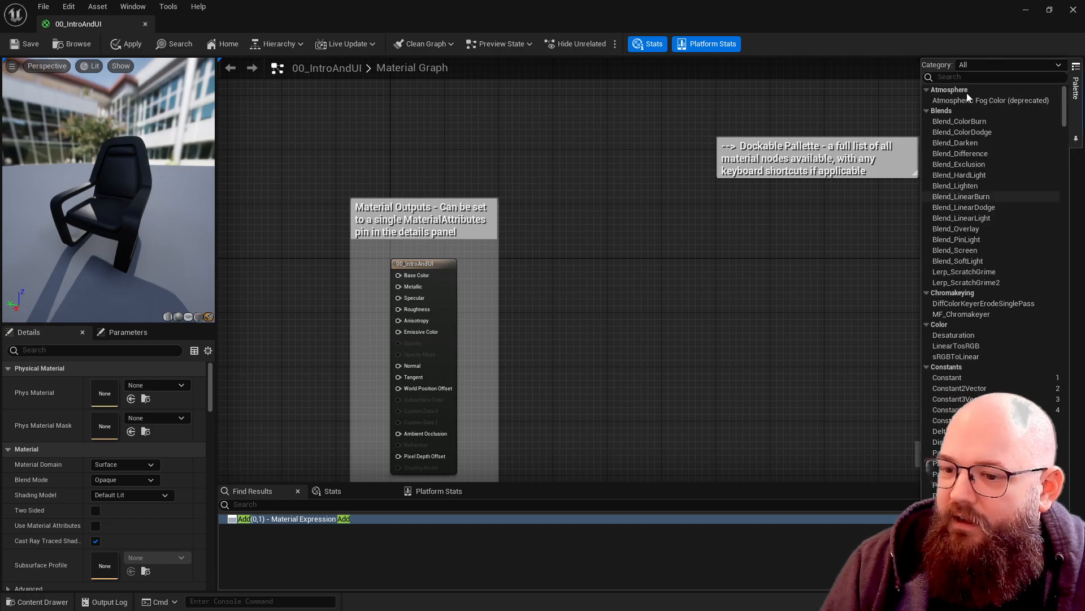
- Scroll the Palette to the Constants section and add Constant nodes to the graph
{"action": "scroll", "scroll_direction": "down", "scroll_amount": 3}
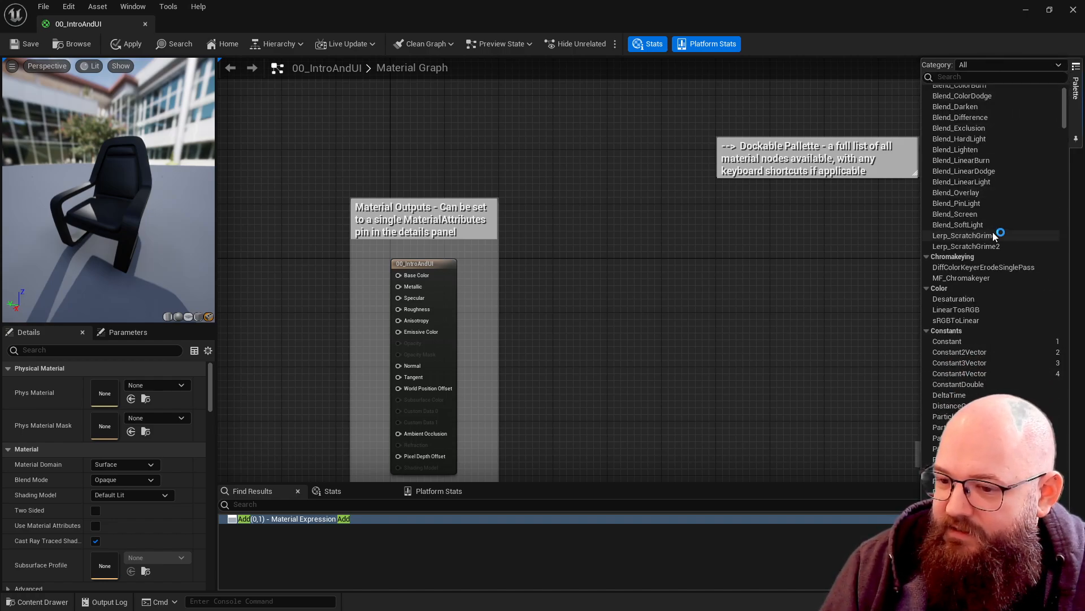
{"action": "scroll", "scroll_direction": "down", "scroll_amount": 3}
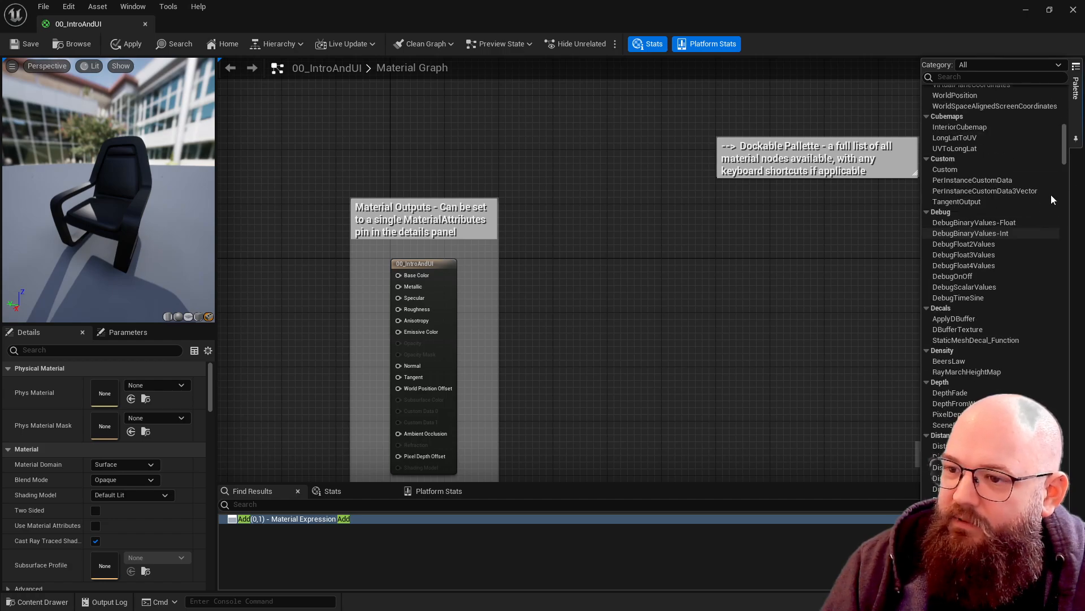
{"action": "scroll", "scroll_direction": "down", "scroll_amount": 3}
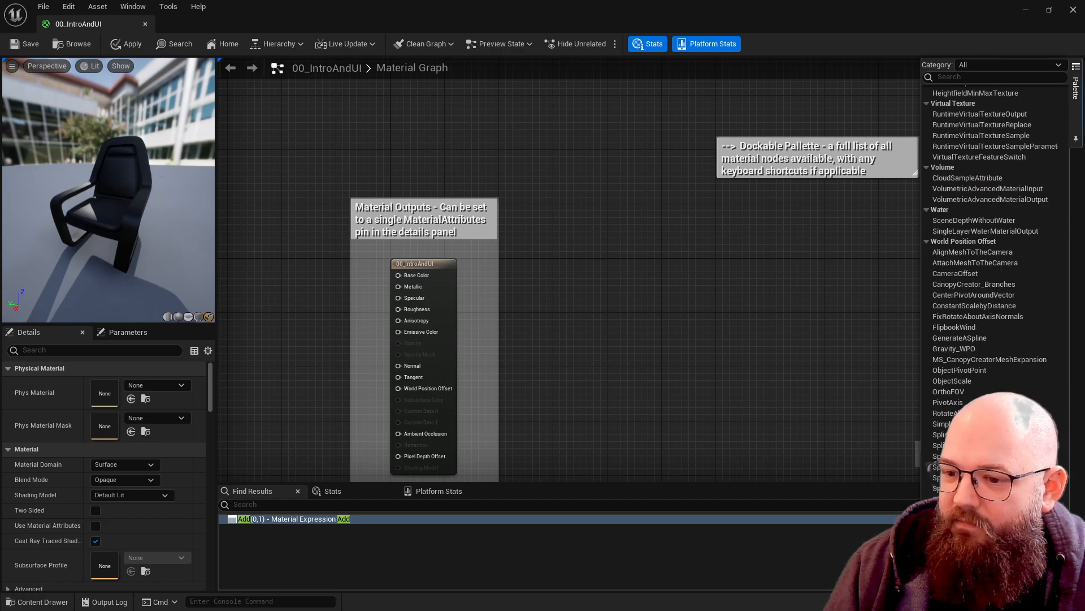
{"action": "scroll", "scroll_direction": "down", "scroll_amount": 3}
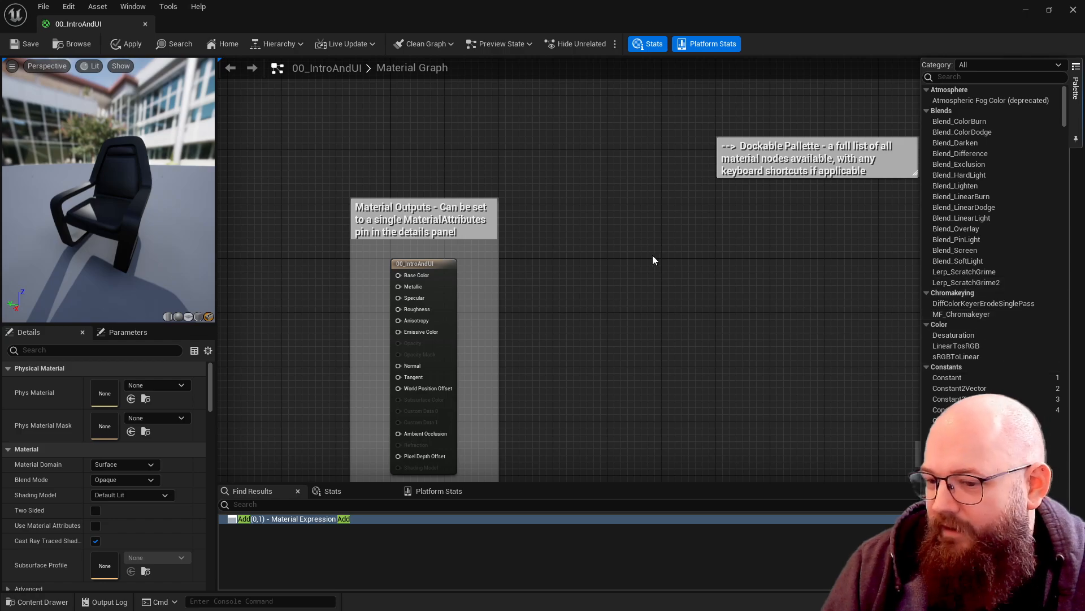
{"action": "mouse_move", "coordinate": [766, 302]}
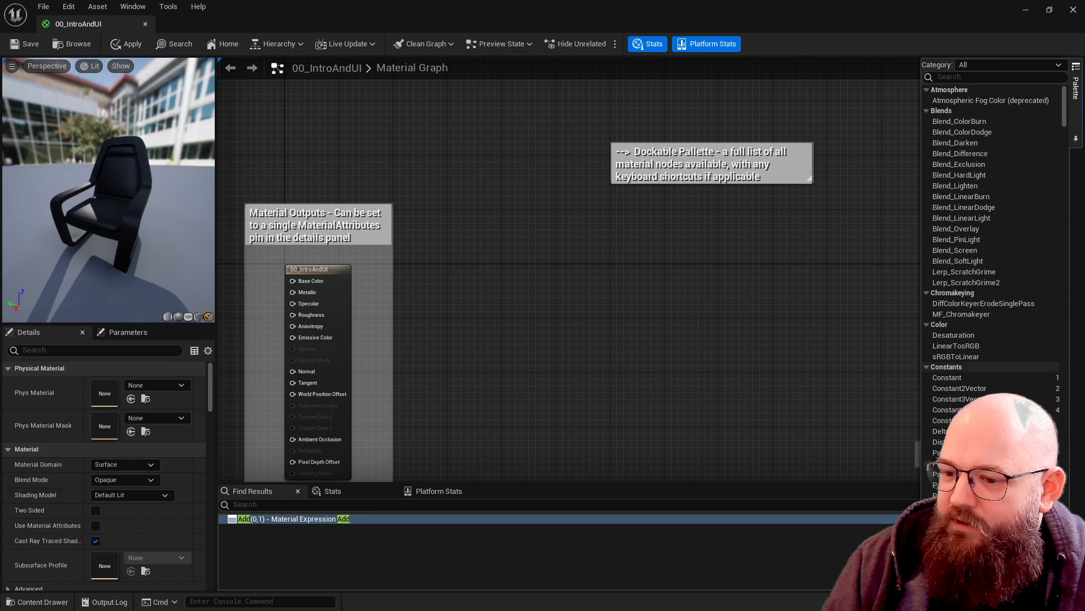
{"action": "scroll", "scroll_direction": "down", "scroll_amount": 3}
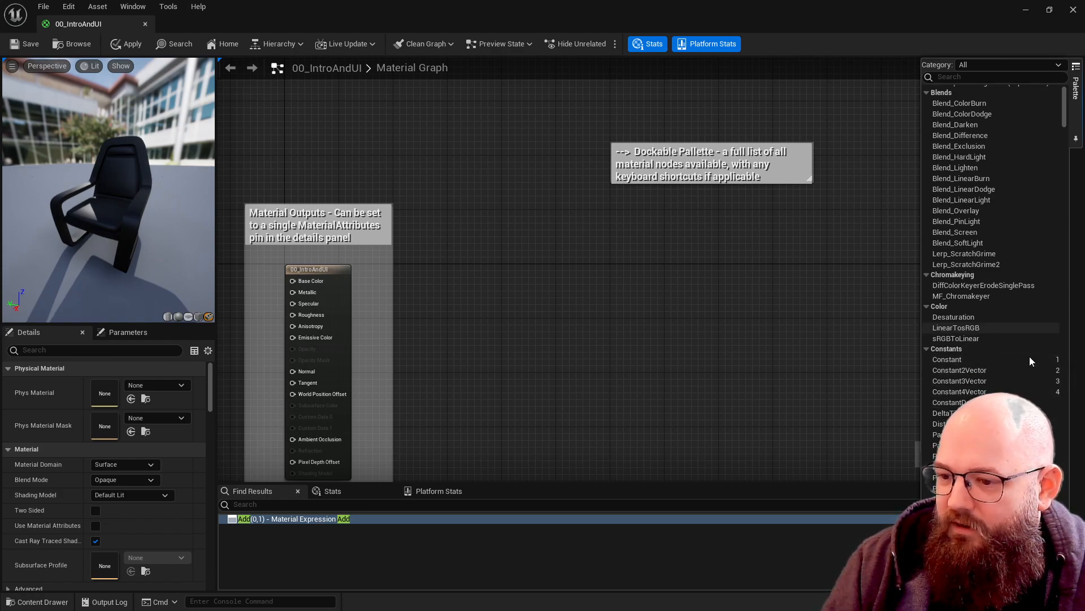
{"action": "left_click", "coordinate": [947, 359]}
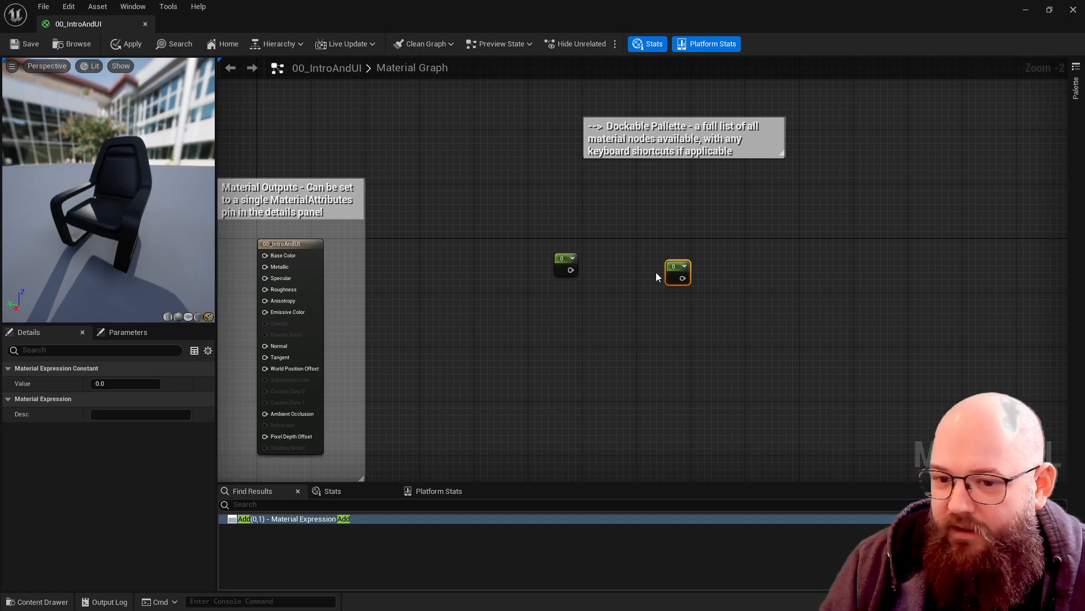
- Add a third Constant from the right-click menu, browse the Palette, then remove the Constants
{"action": "right_click", "coordinate": [658, 278]}
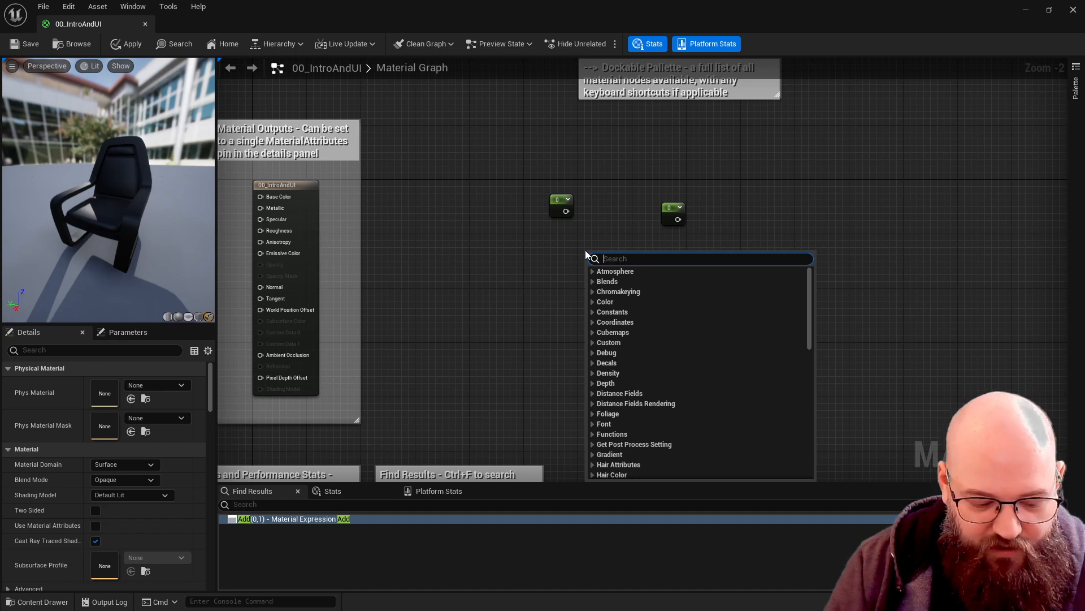
{"action": "left_click", "coordinate": [593, 258]}
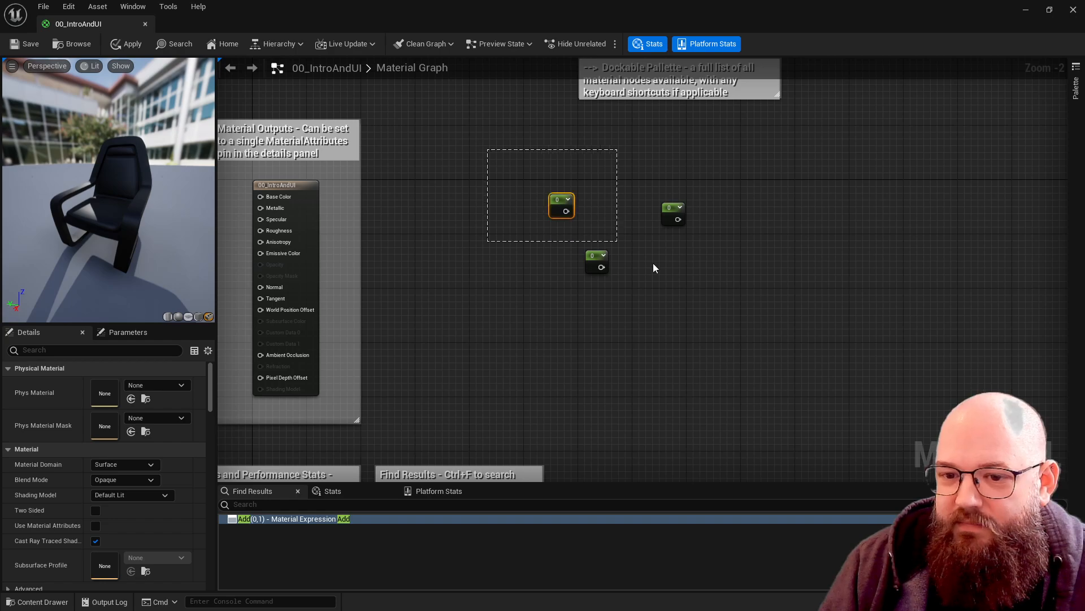
{"action": "left_click", "coordinate": [1076, 73]}
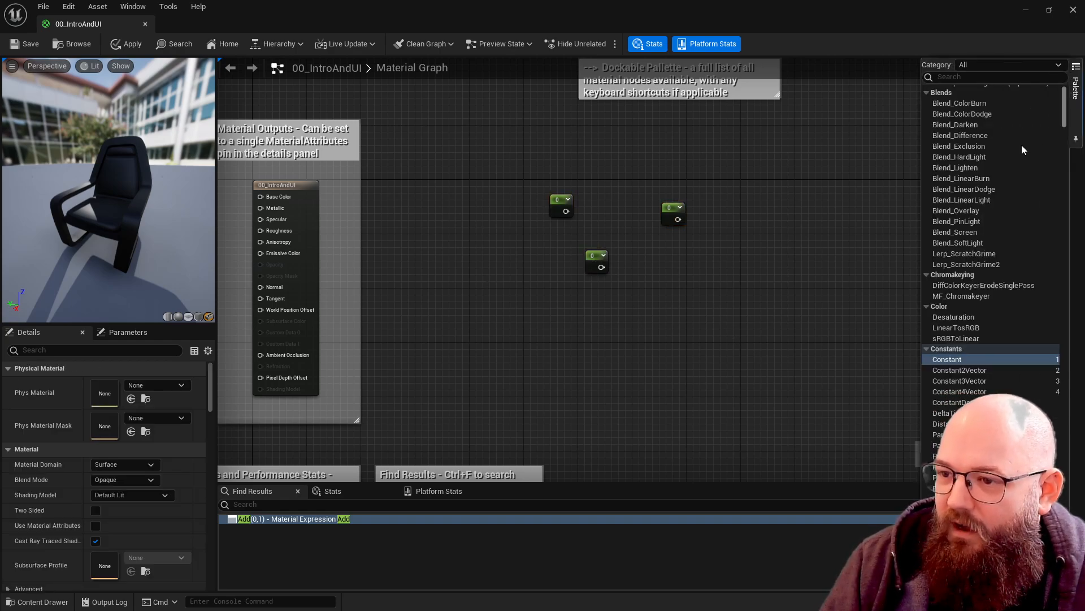
{"action": "scroll", "scroll_direction": "down", "scroll_amount": 3}
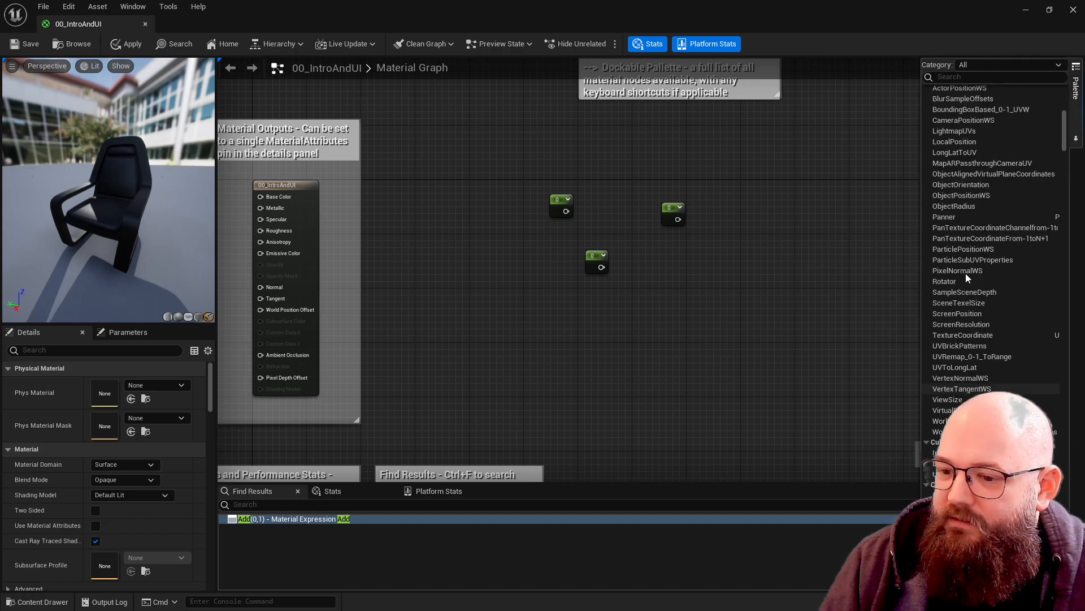
{"action": "scroll", "scroll_direction": "down", "scroll_amount": 3}
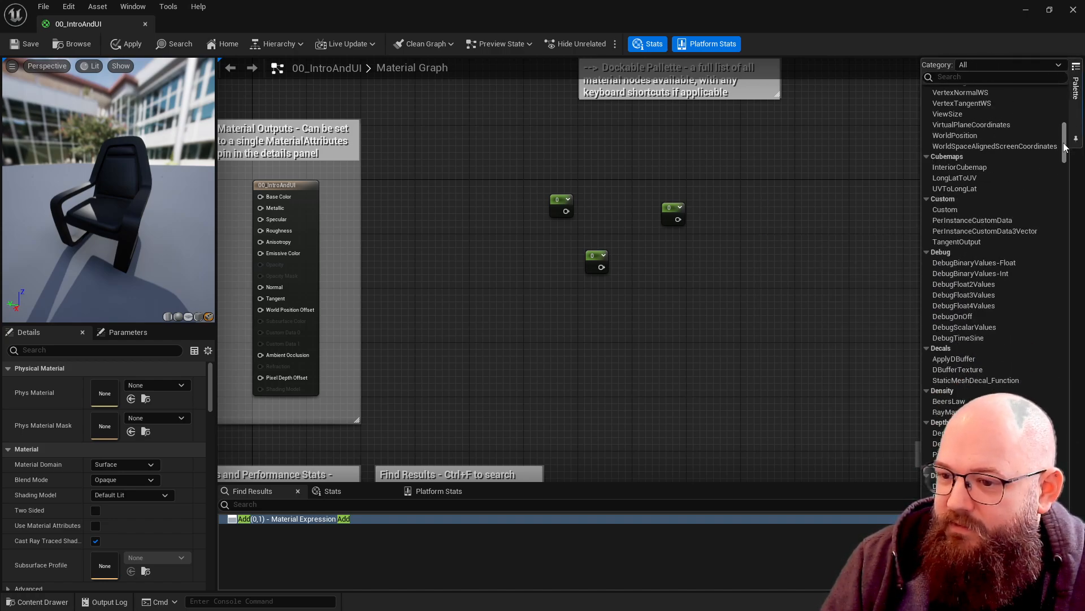
{"action": "scroll", "scroll_direction": "down", "scroll_amount": 3}
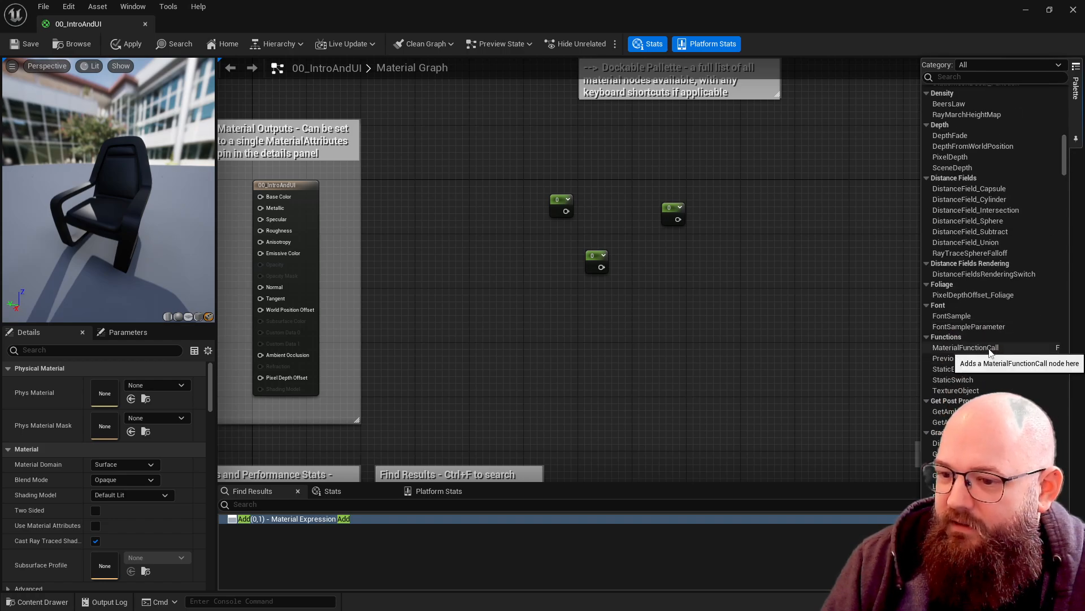
{"action": "left_click", "coordinate": [966, 347]}
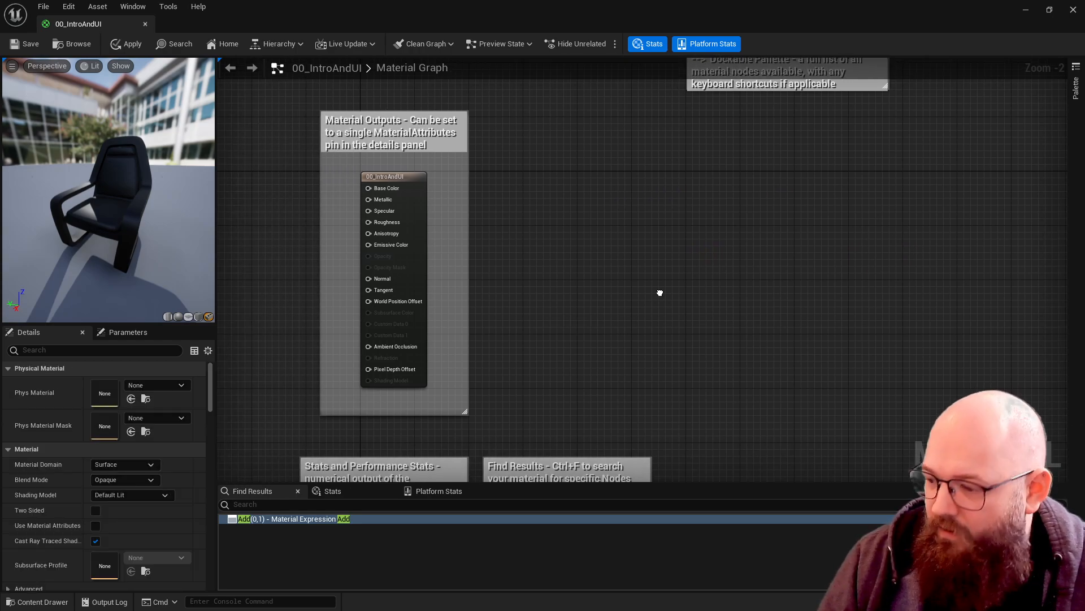
{"action": "scroll", "scroll_direction": "down", "scroll_amount": 3}
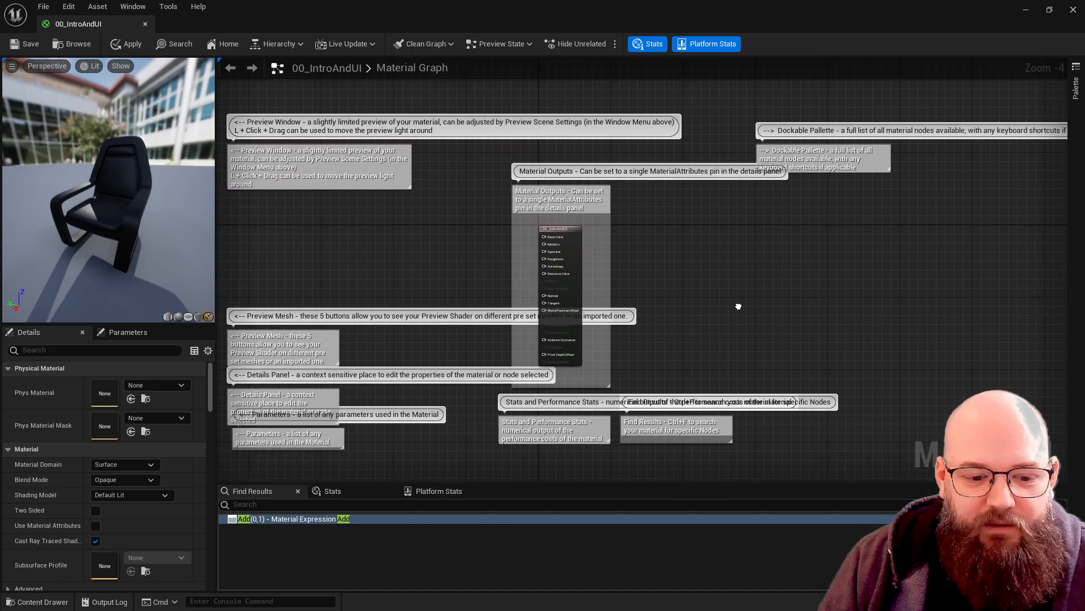
{"action": "mouse_move", "coordinate": [736, 234]}
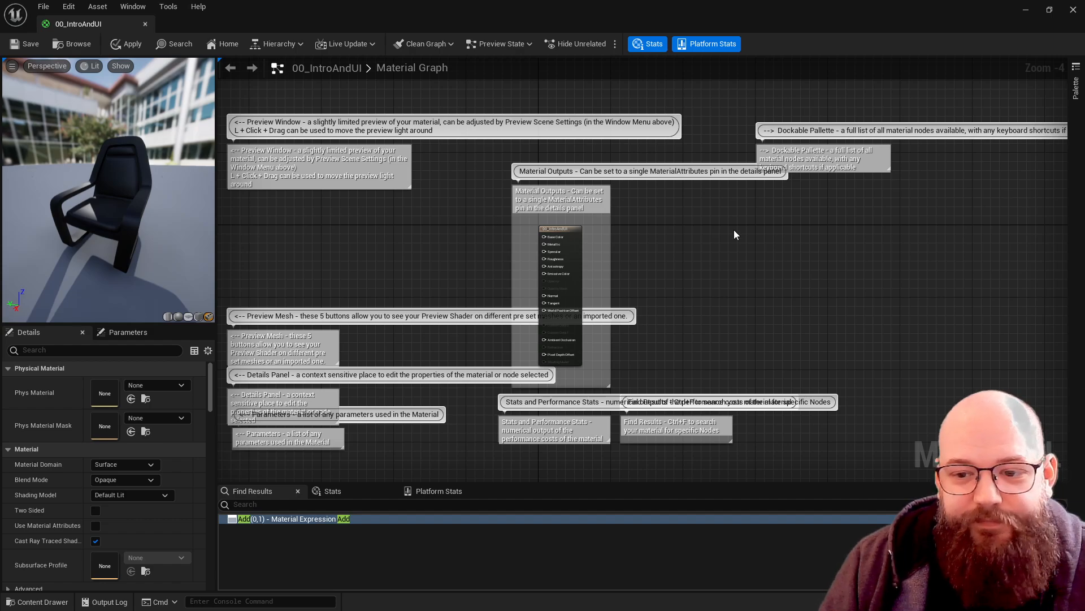